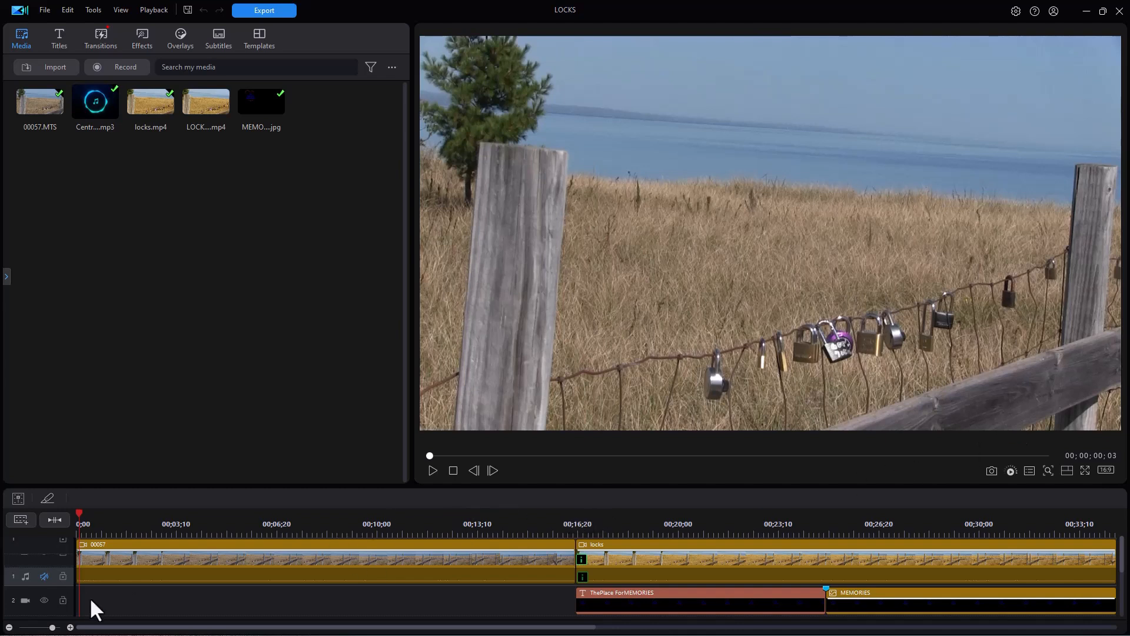
Move playback to about one second into the 00057 fence clip.
left_click(432, 471)
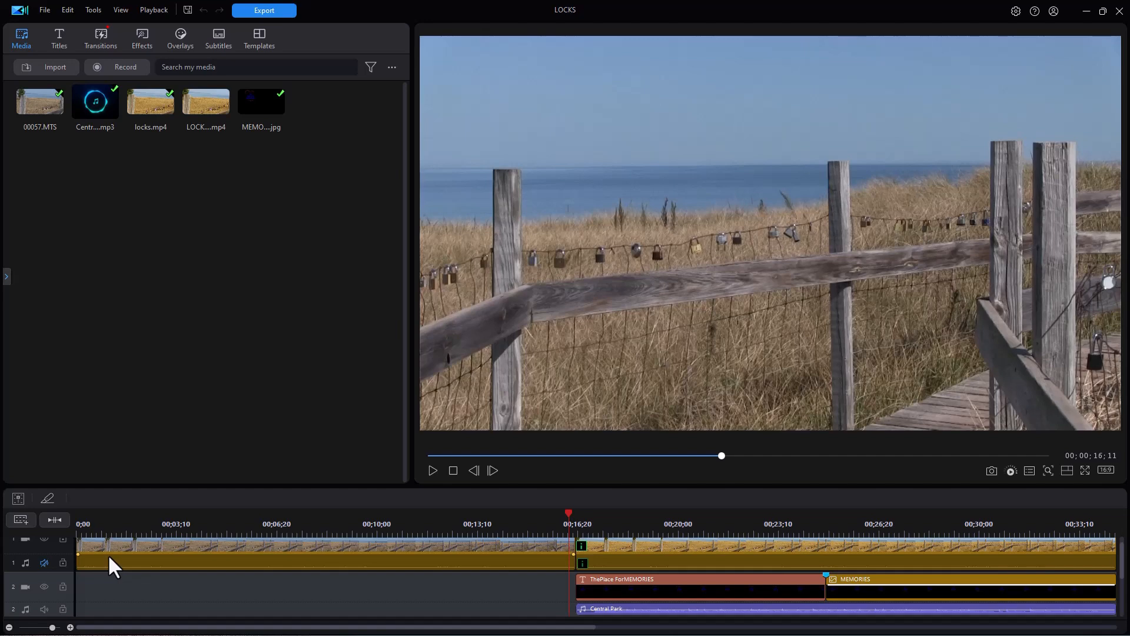
left_click(433, 471)
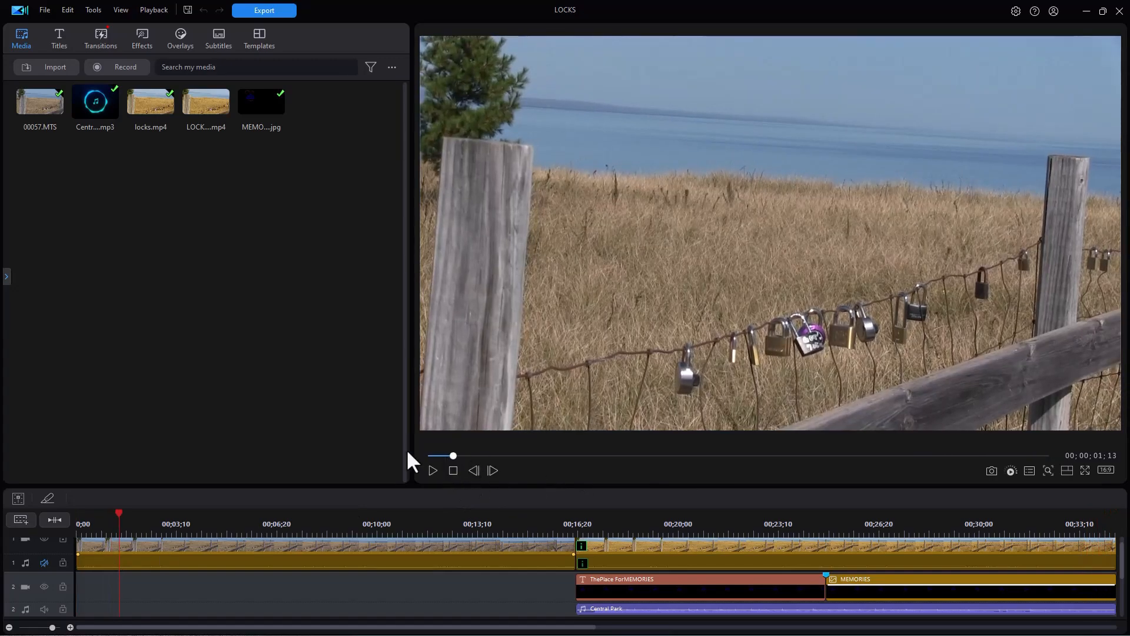
mouse_move(678, 390)
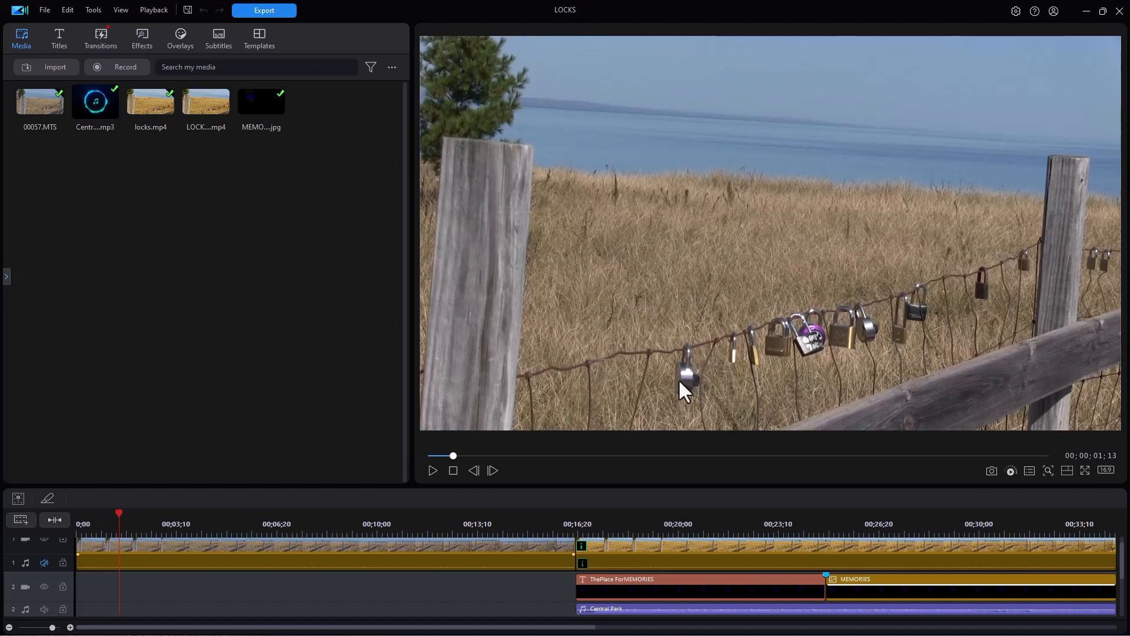
mouse_move(212, 566)
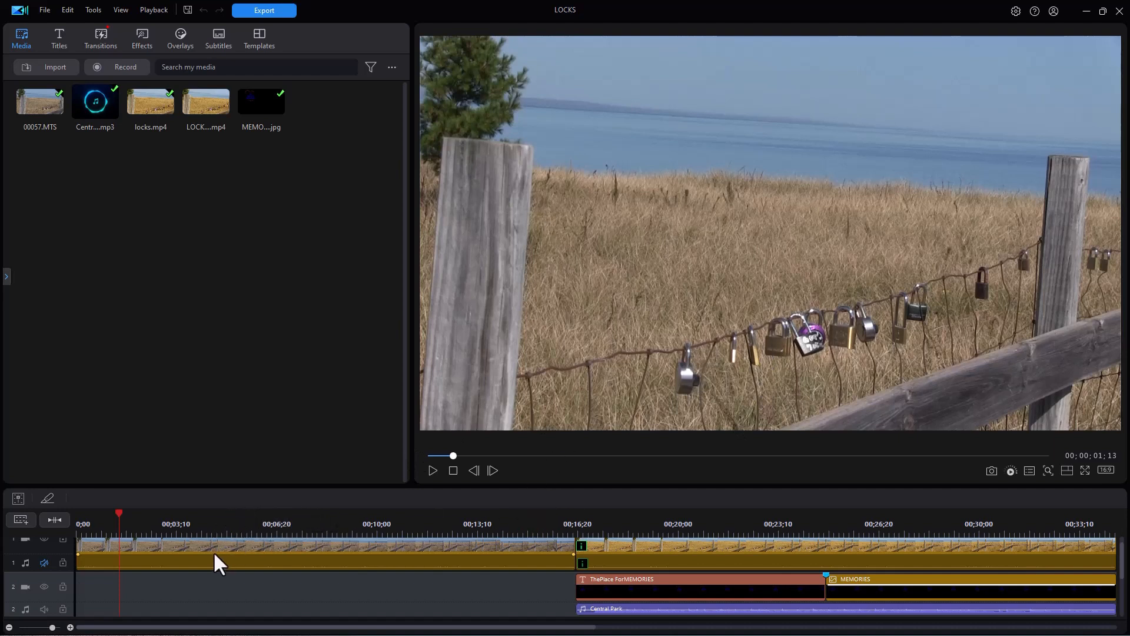
mouse_move(233, 570)
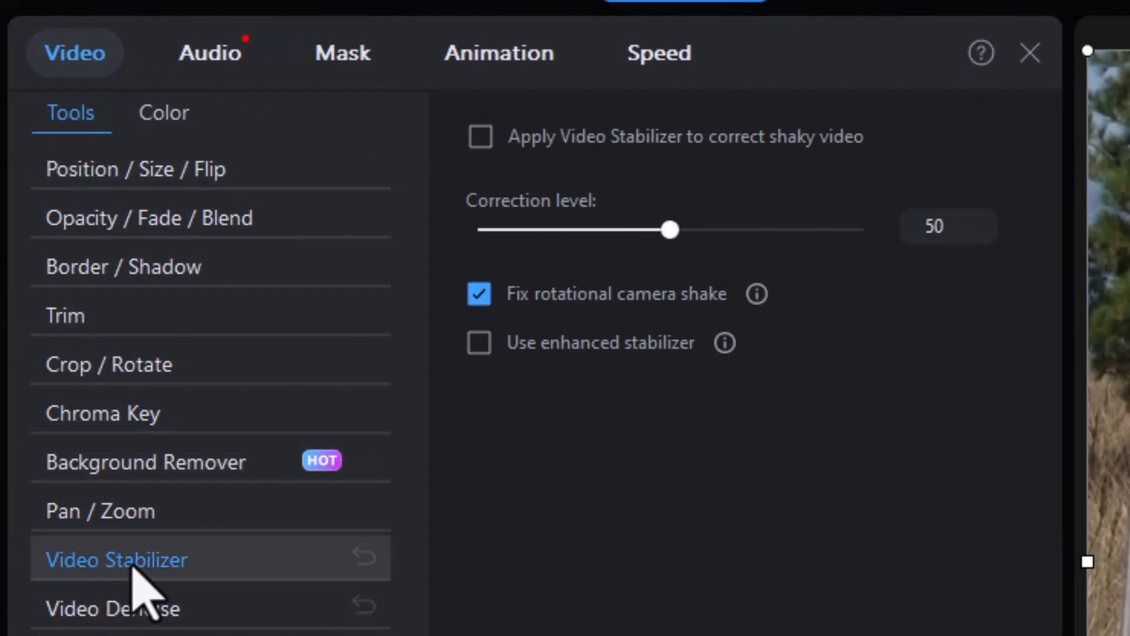
mouse_move(684, 581)
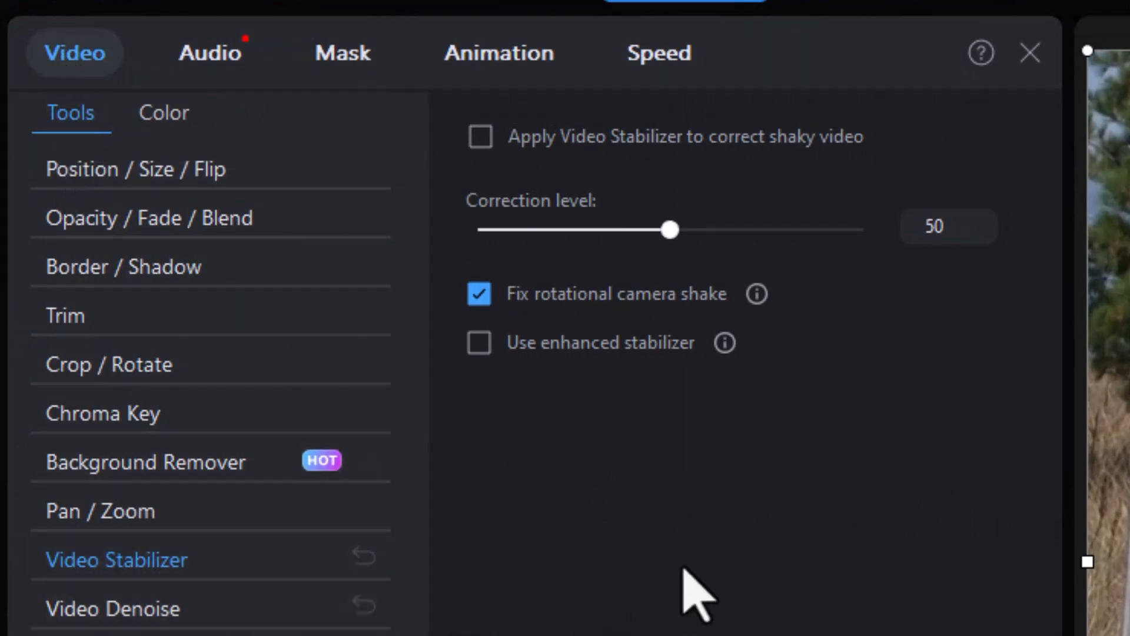
mouse_move(686, 247)
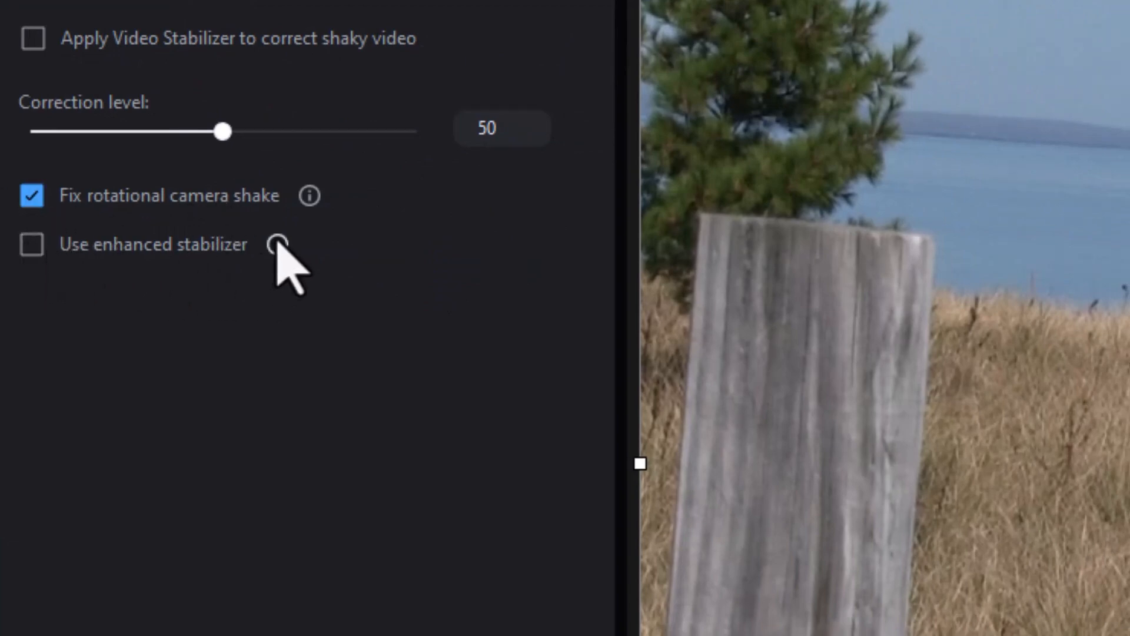
mouse_move(278, 245)
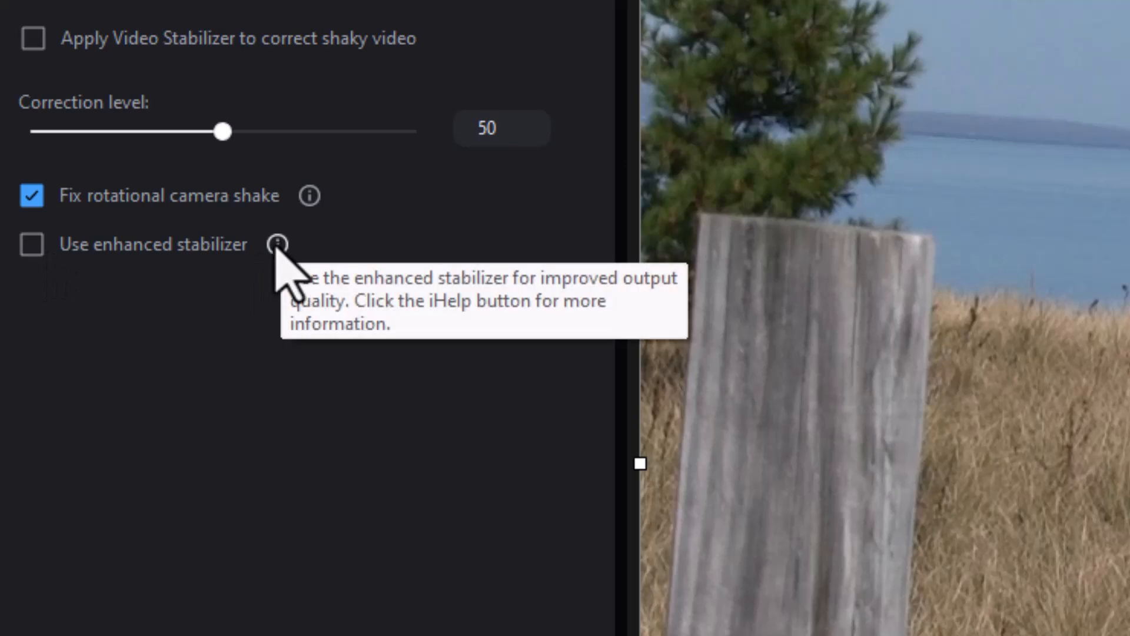
left_click(278, 245)
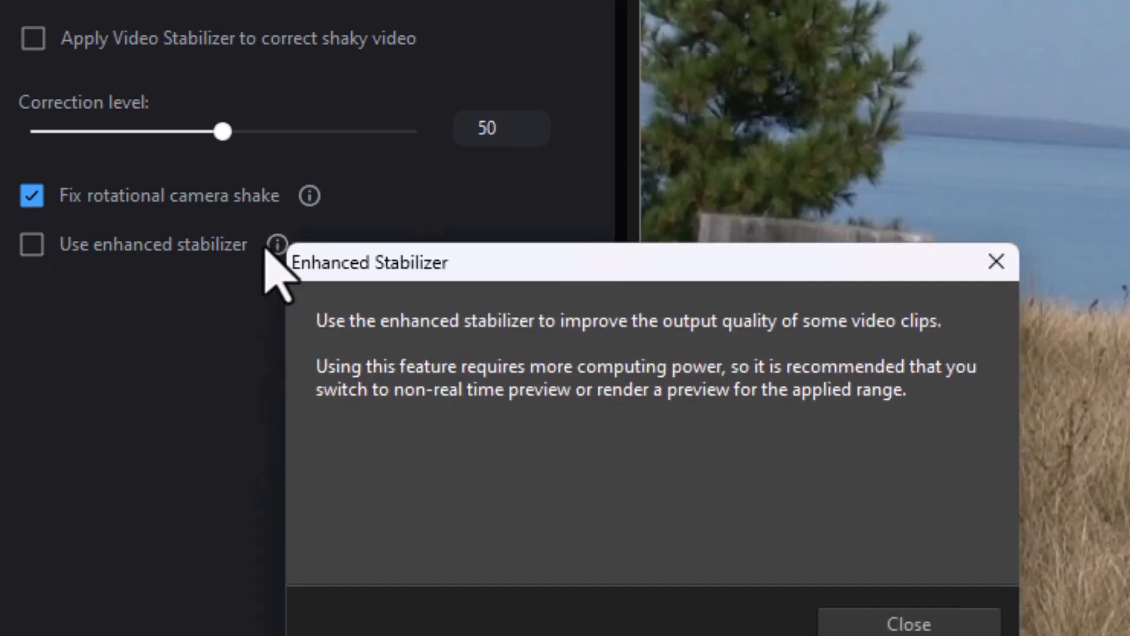
mouse_move(203, 428)
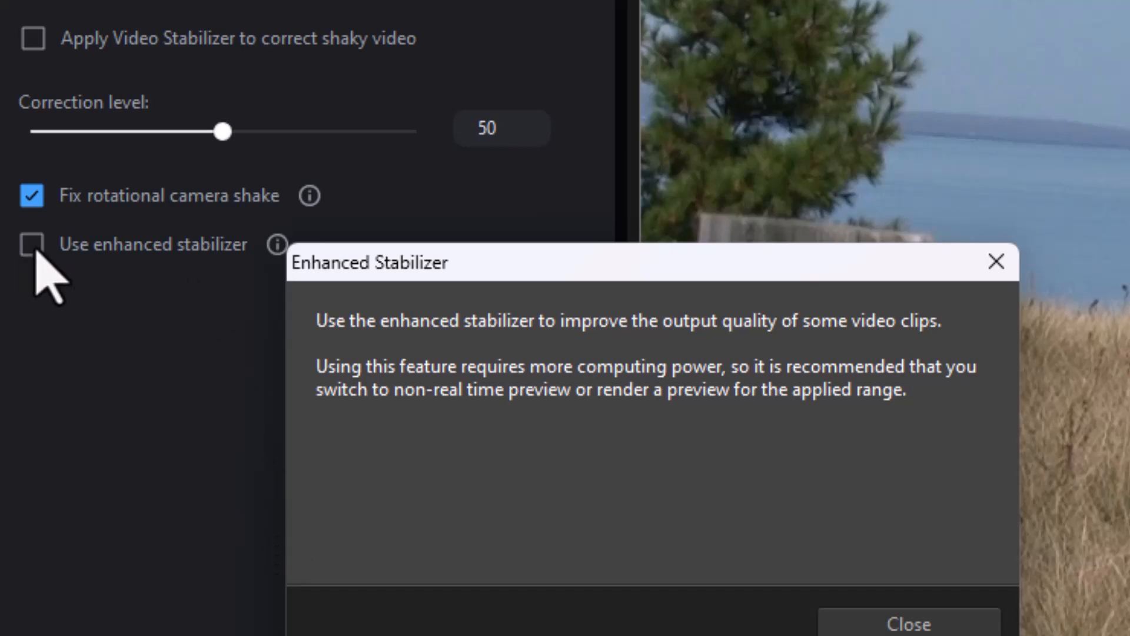
mouse_move(771, 627)
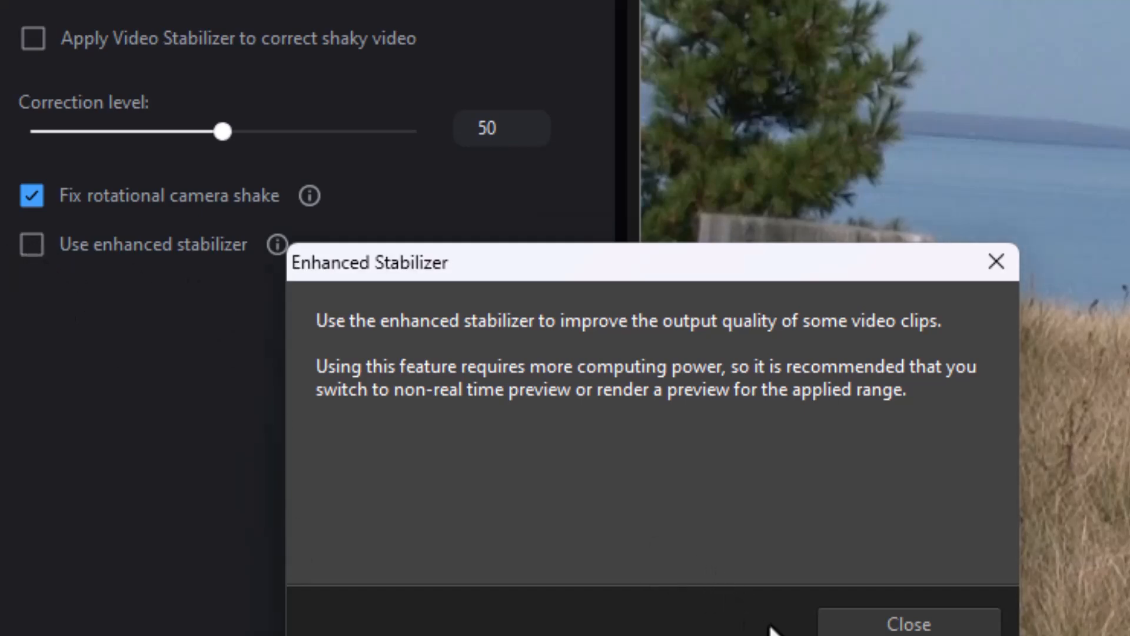
left_click(906, 623)
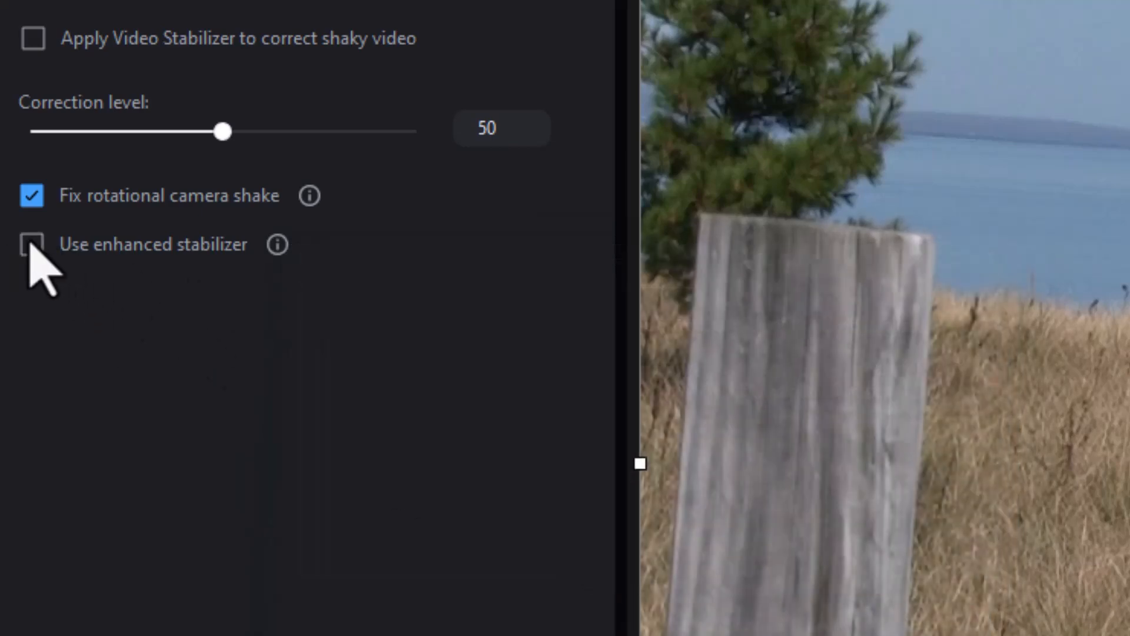
Enable enhanced stabilization on the 00057 clip and scrub the stabilized preview to about 14 seconds.
left_click(33, 244)
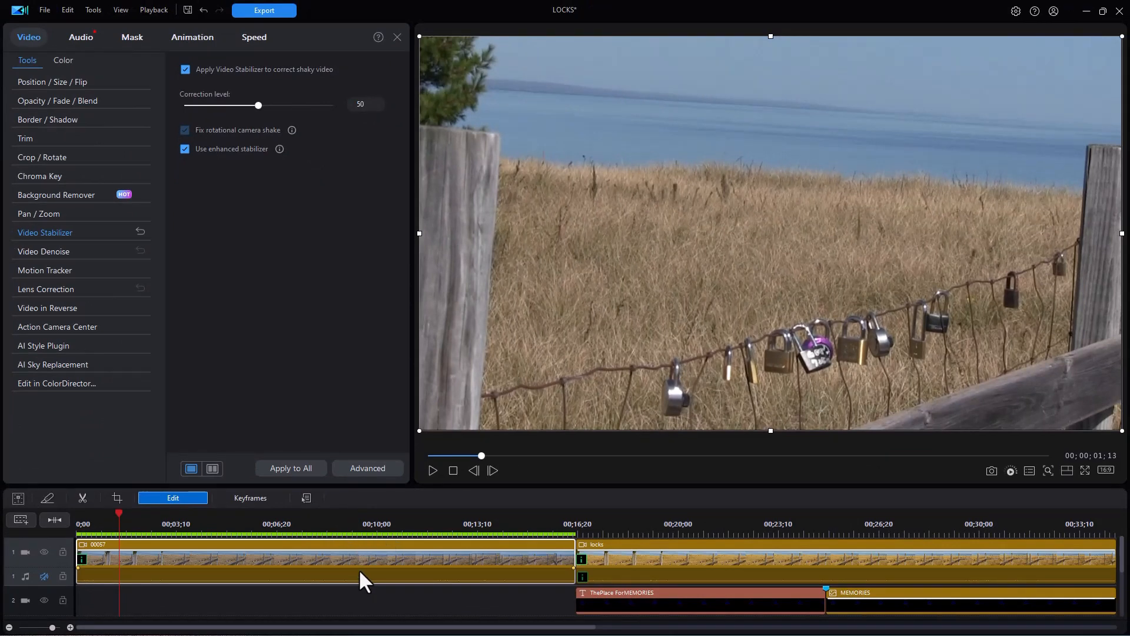
mouse_move(356, 596)
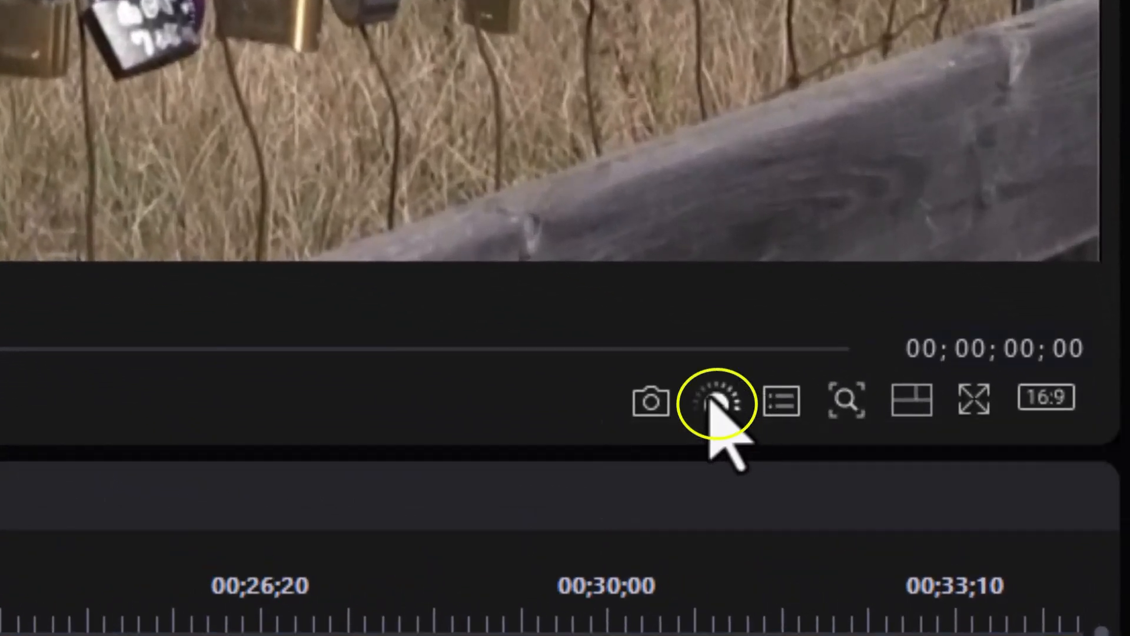
mouse_move(713, 408)
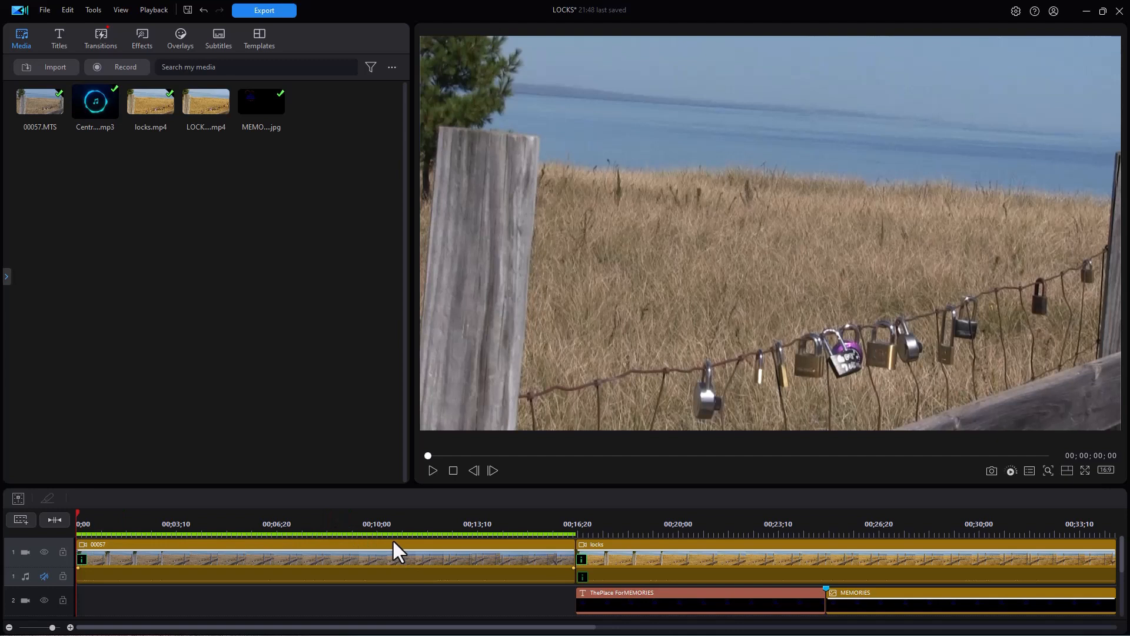
mouse_move(342, 566)
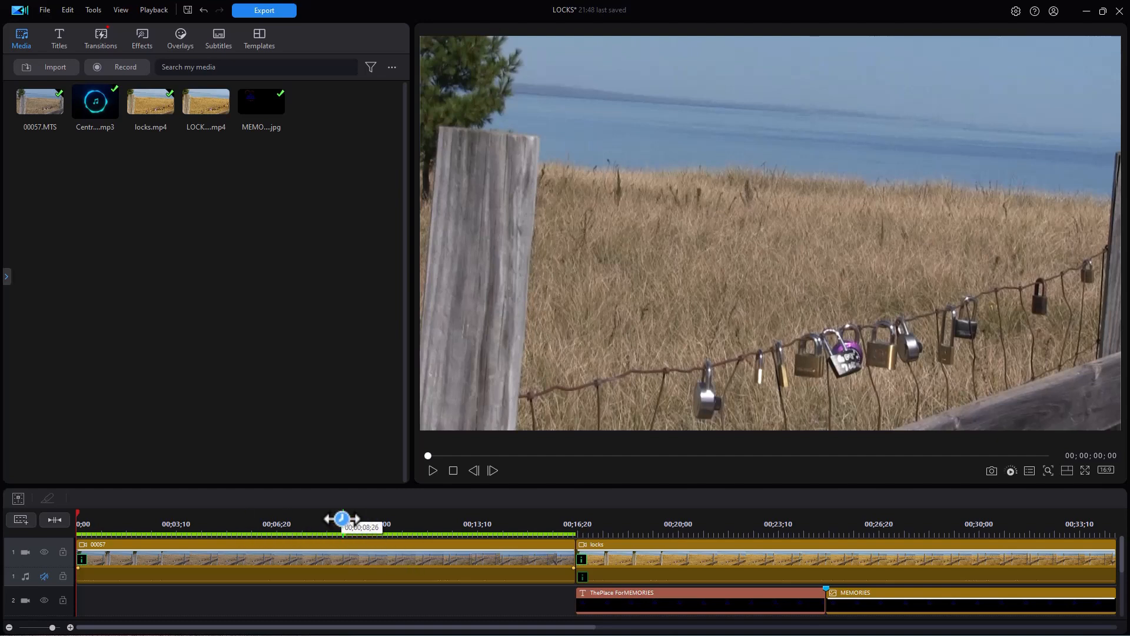
left_click_drag(341, 518, 321, 518)
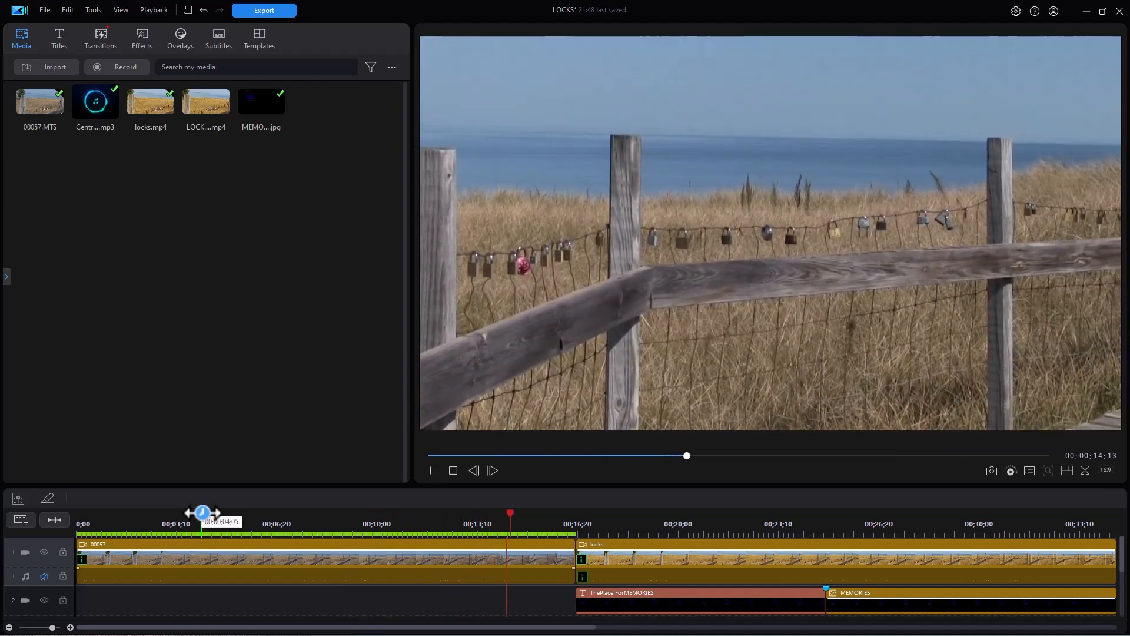
left_click_drag(201, 512, 330, 512)
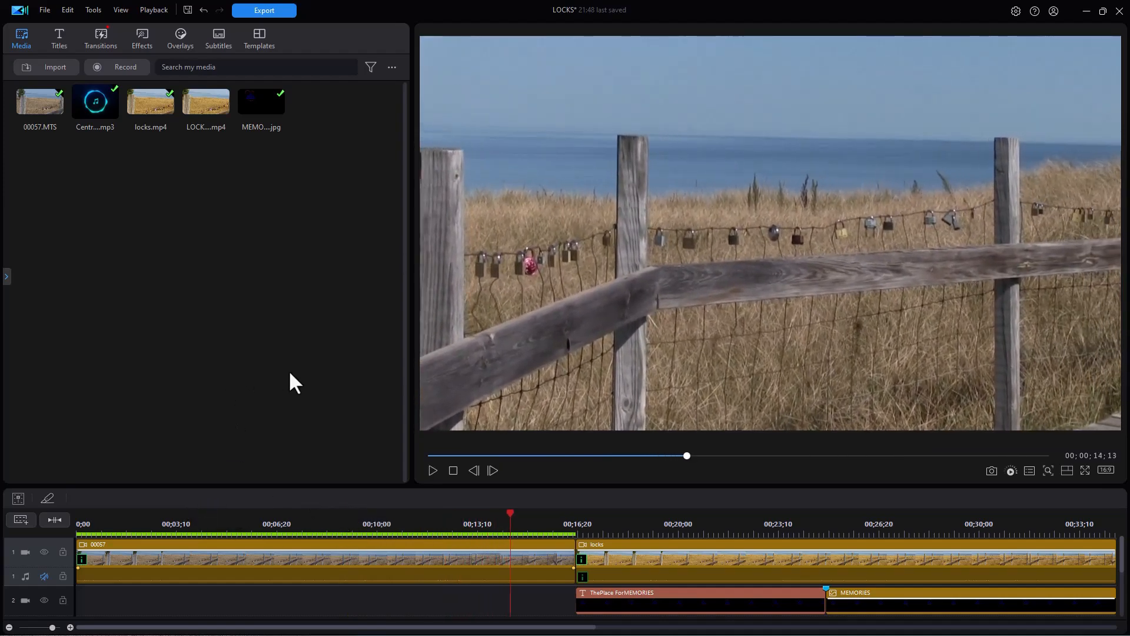
mouse_move(316, 417)
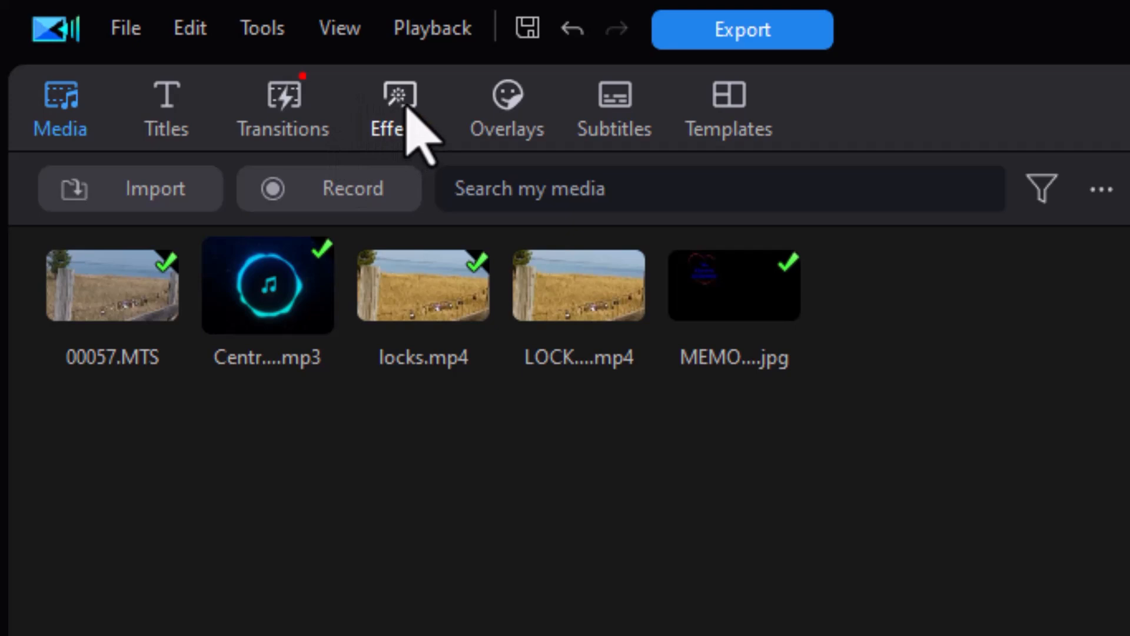
Browse the Effects room to the Nature LUTs and preview the Outdoor Warm 03 filter.
left_click(398, 96)
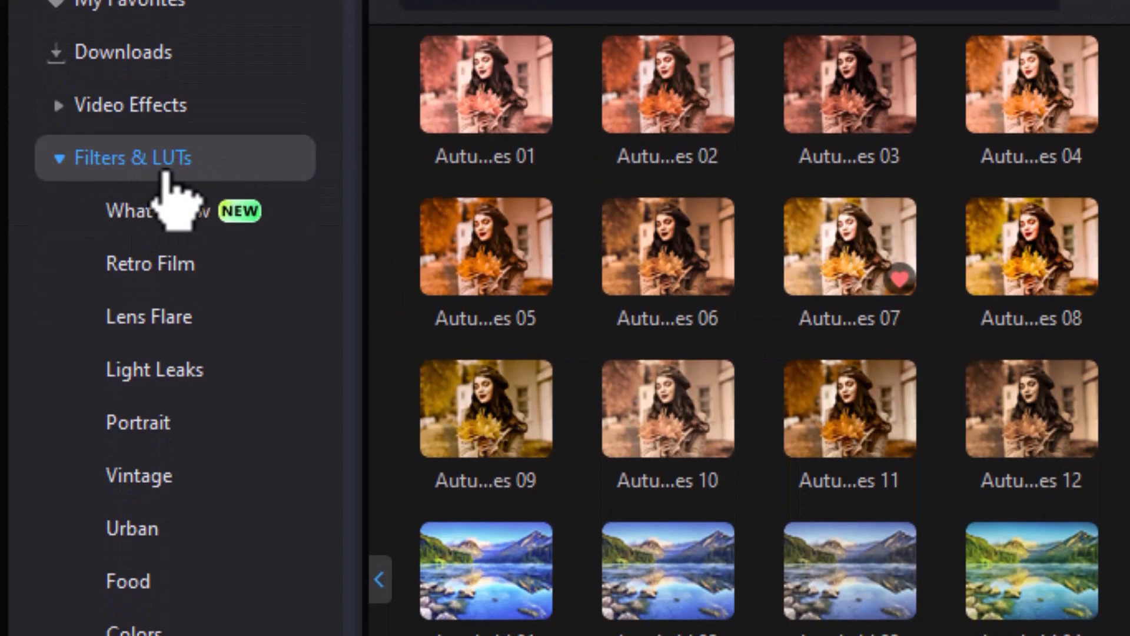
mouse_move(167, 202)
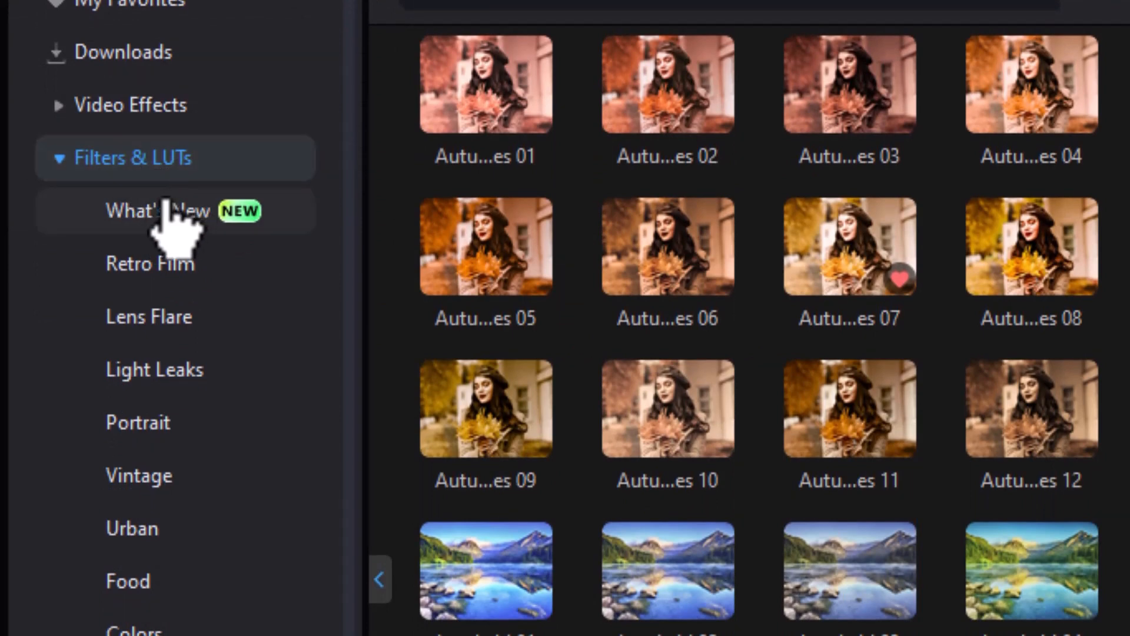
mouse_move(577, 490)
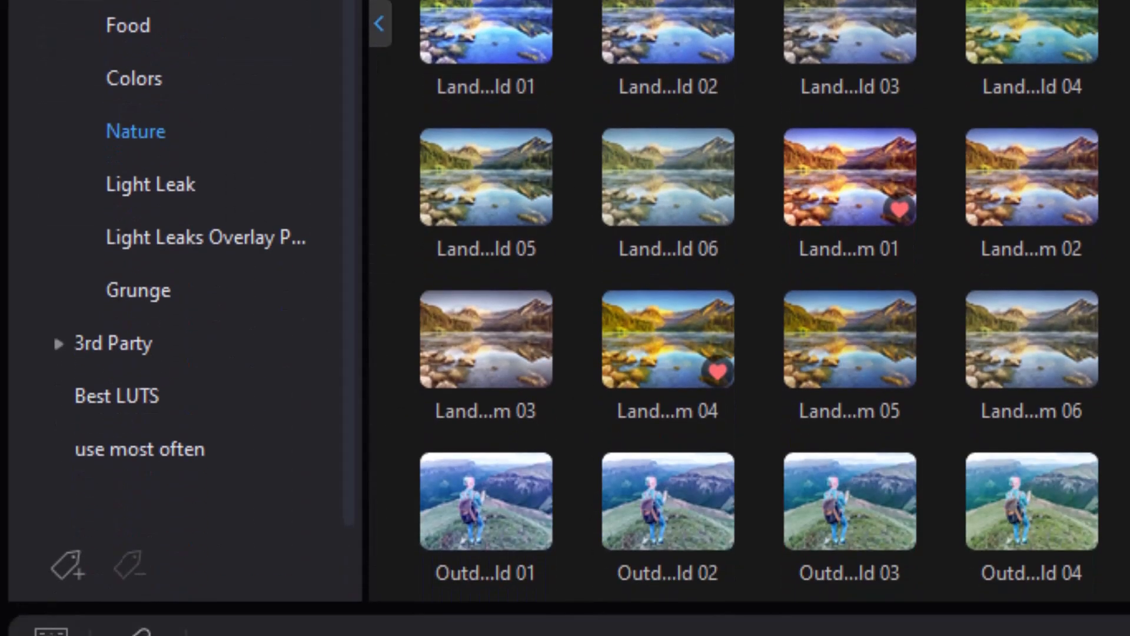
scroll("down", 3)
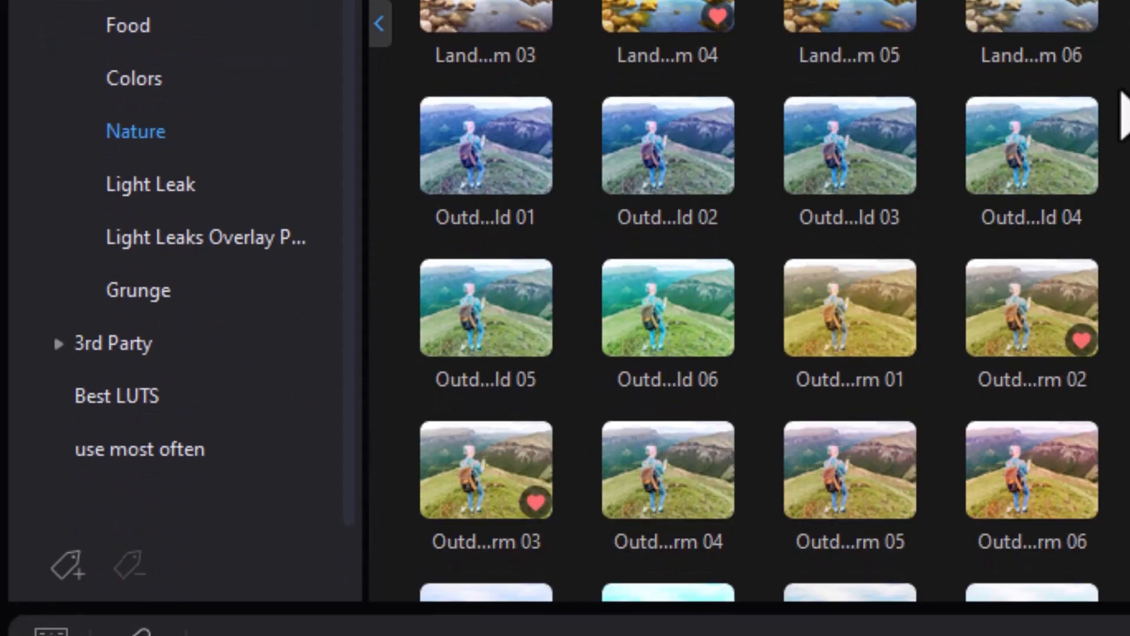
scroll("down", 3)
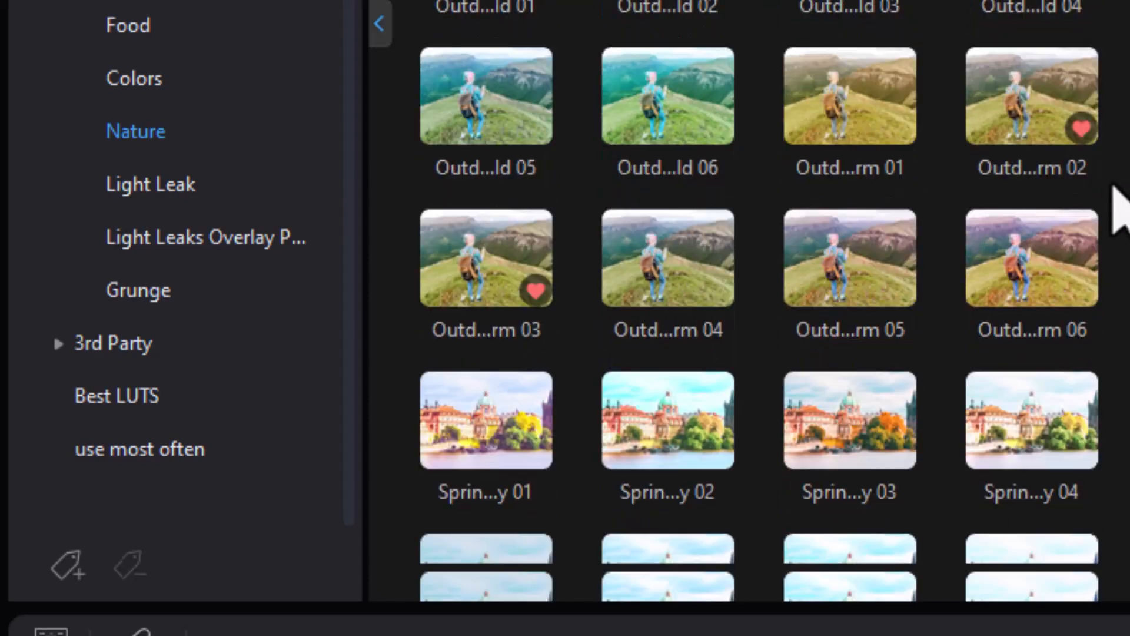
left_click(669, 94)
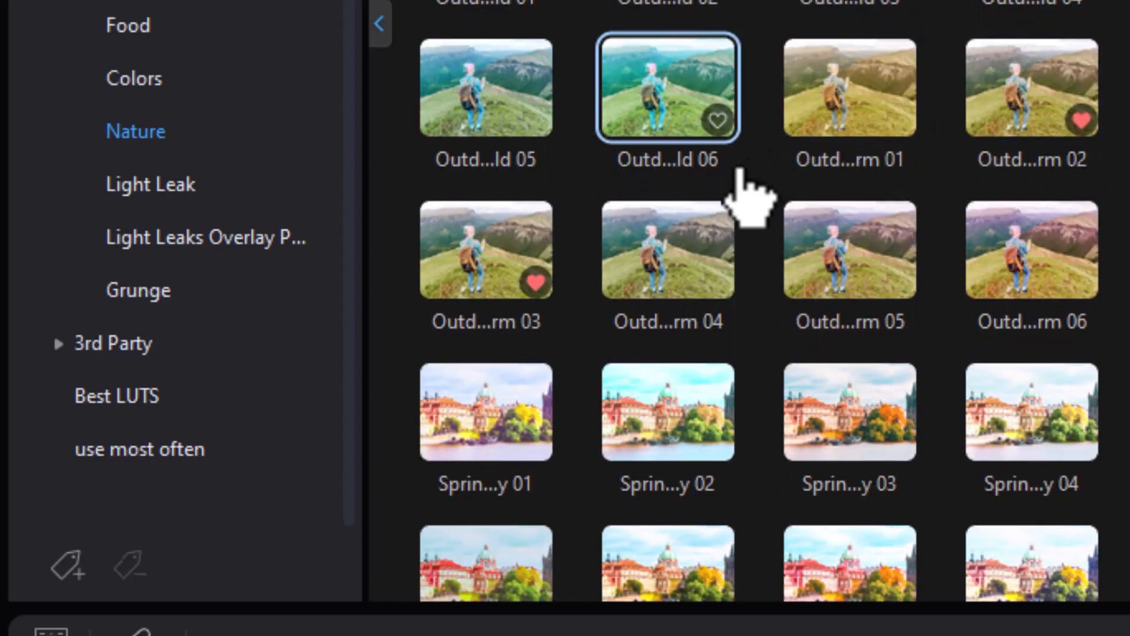
left_click(485, 256)
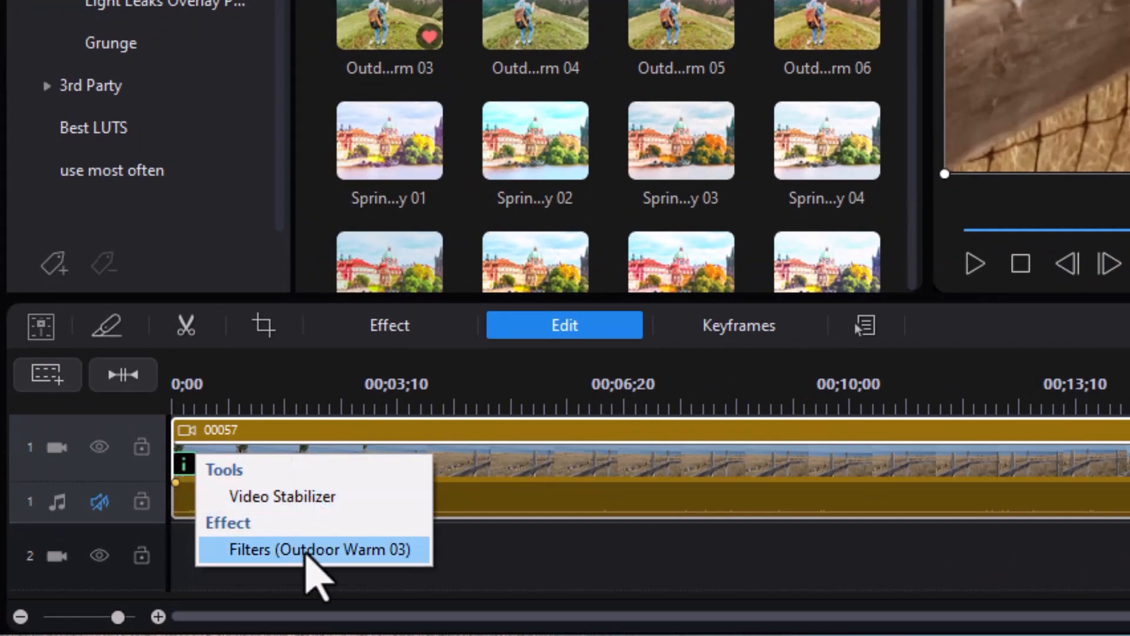
Adjust the Outdoor Warm 03 filter strength through several values and settle it at 83.
left_click(318, 550)
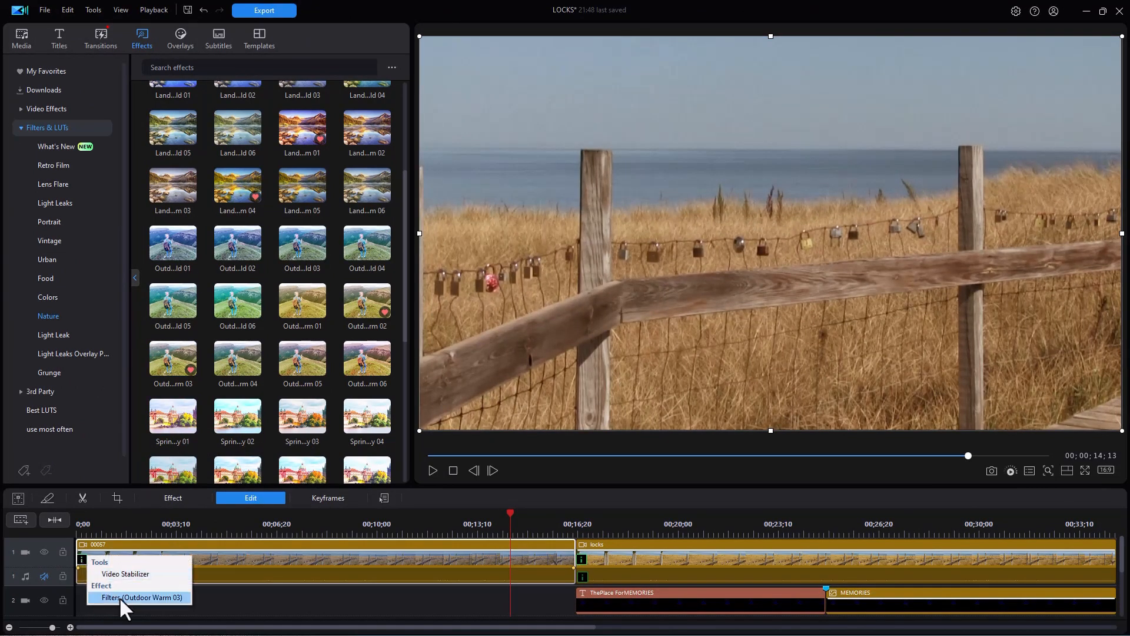
left_click(139, 597)
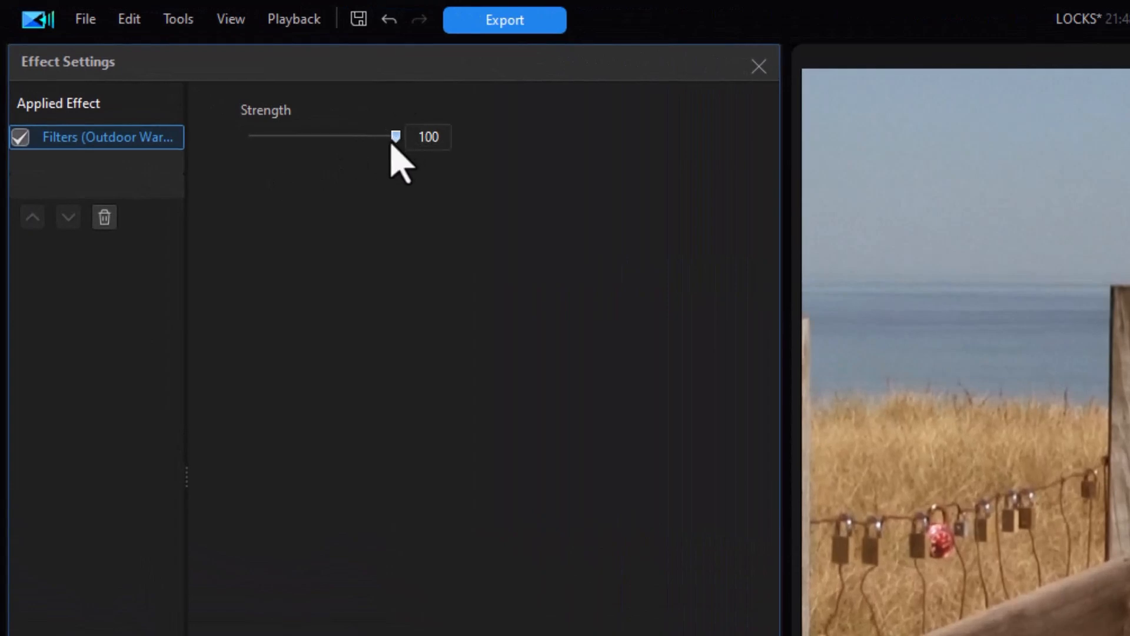
mouse_move(398, 143)
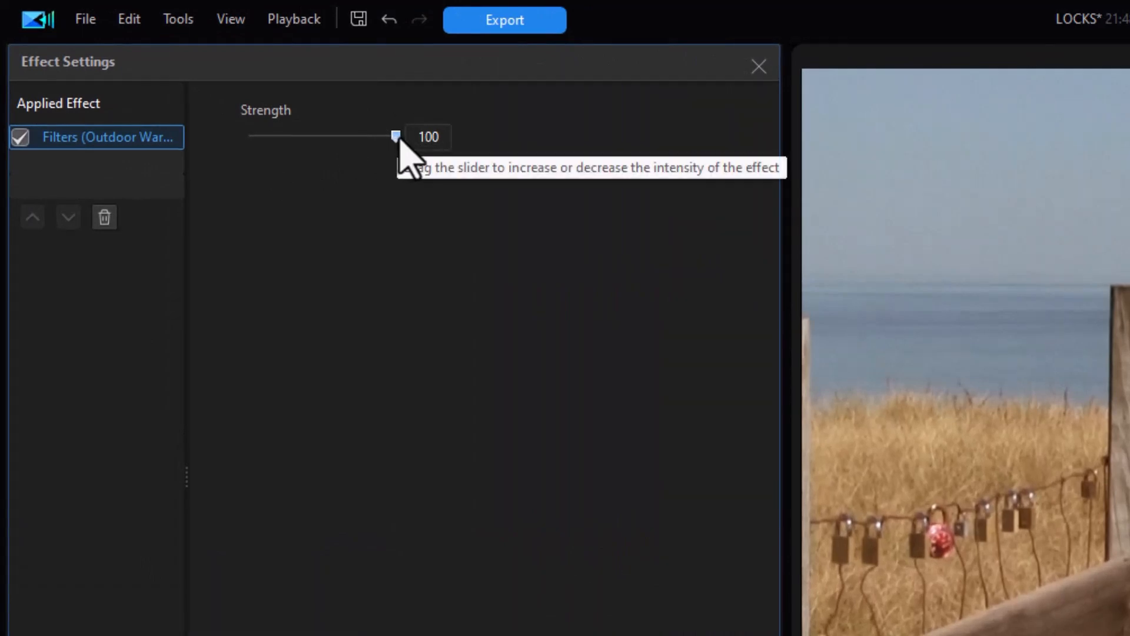
left_click_drag(397, 137, 376, 136)
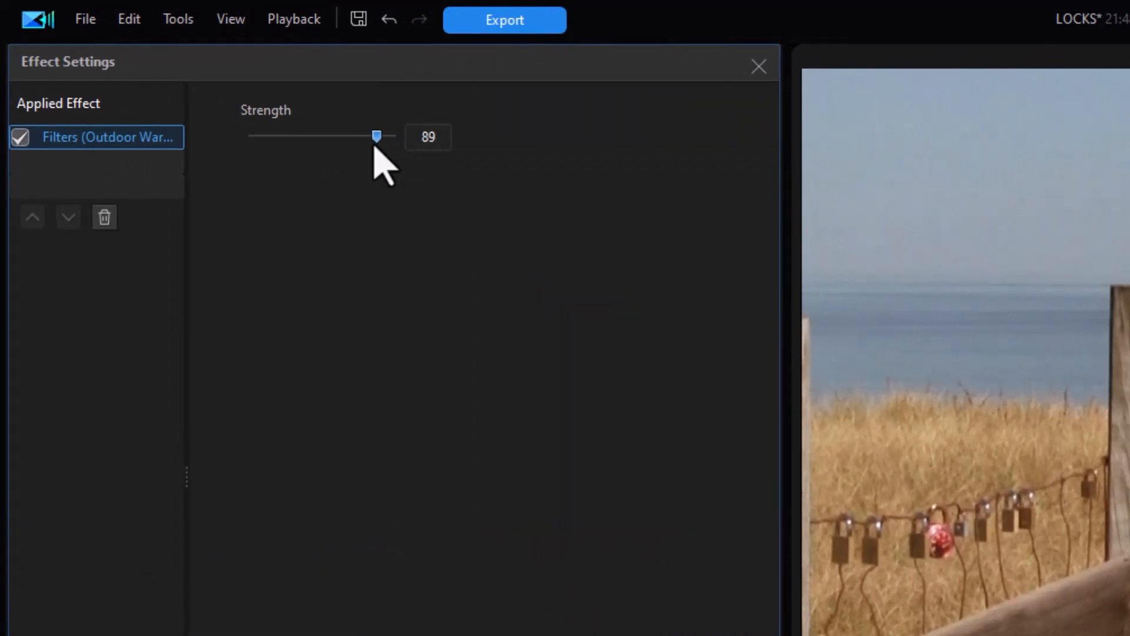
left_click_drag(377, 136, 348, 135)
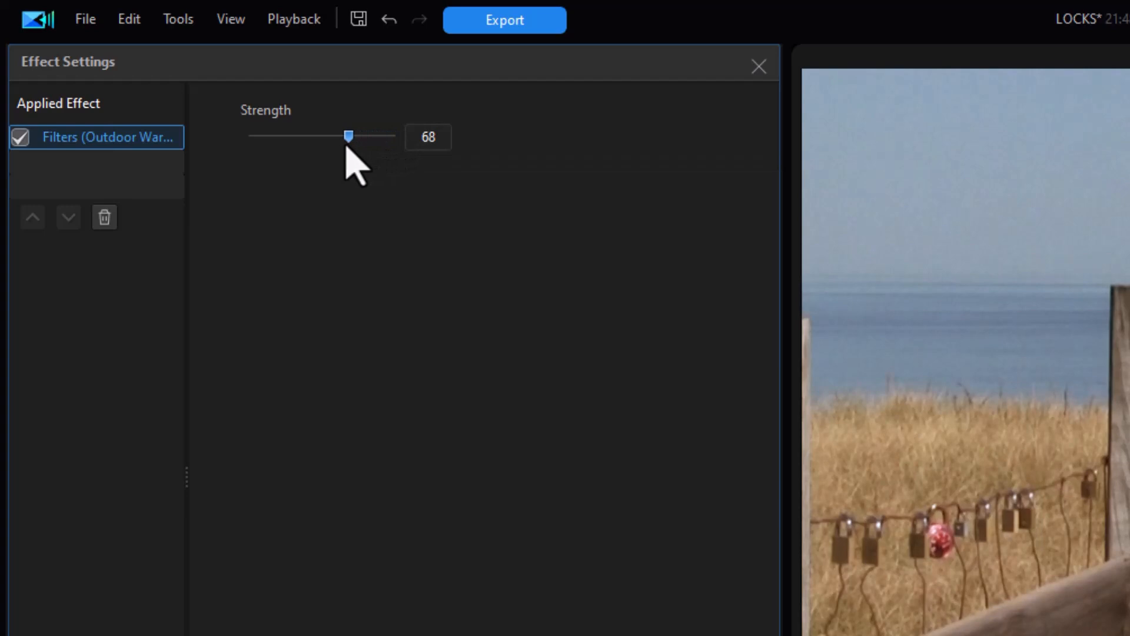
left_click_drag(348, 135, 249, 135)
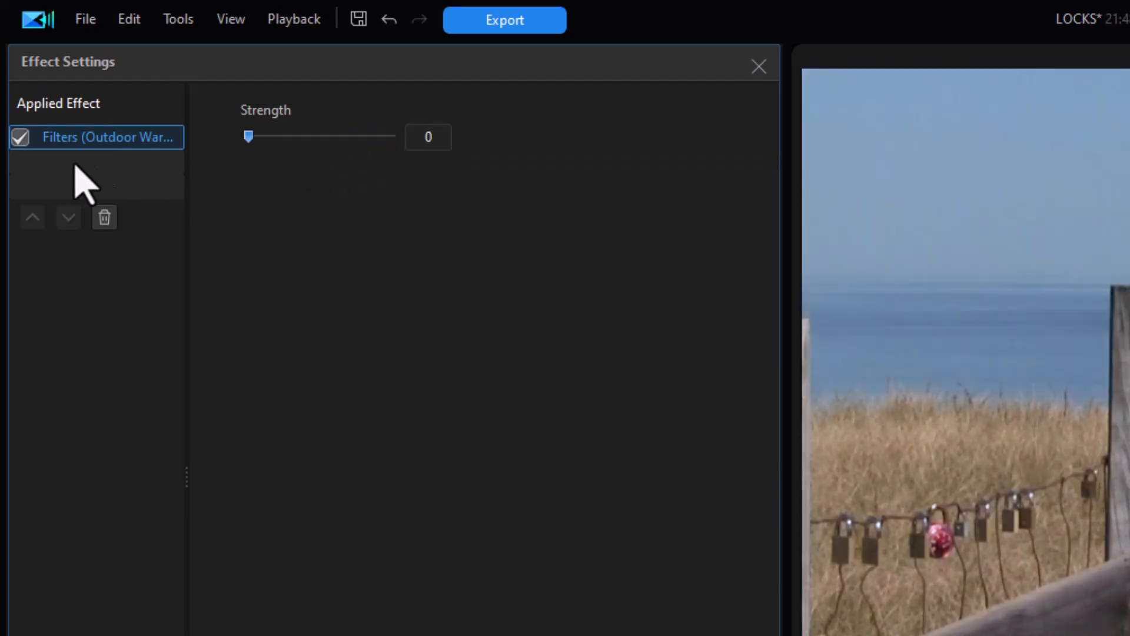
left_click_drag(248, 136, 376, 135)
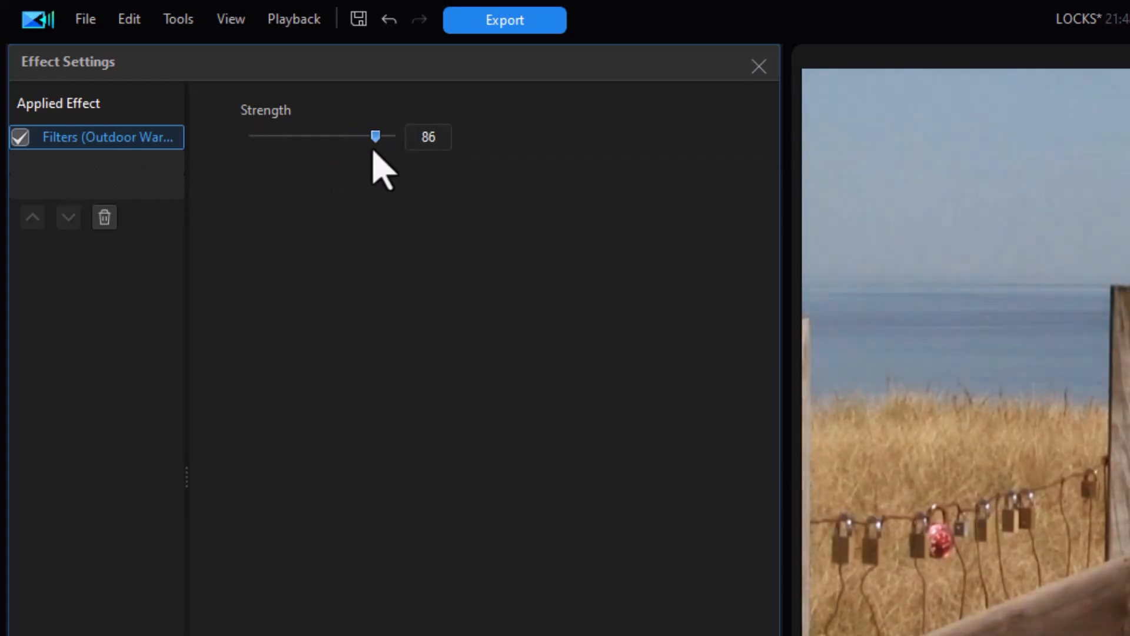
left_click_drag(375, 136, 374, 136)
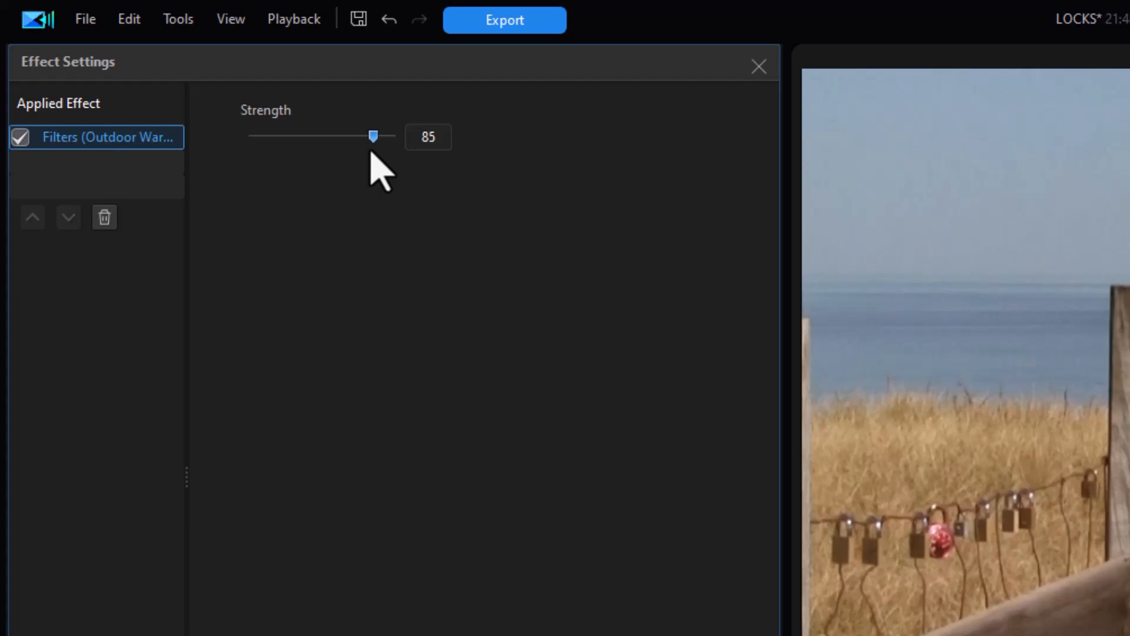
left_click_drag(372, 135, 375, 136)
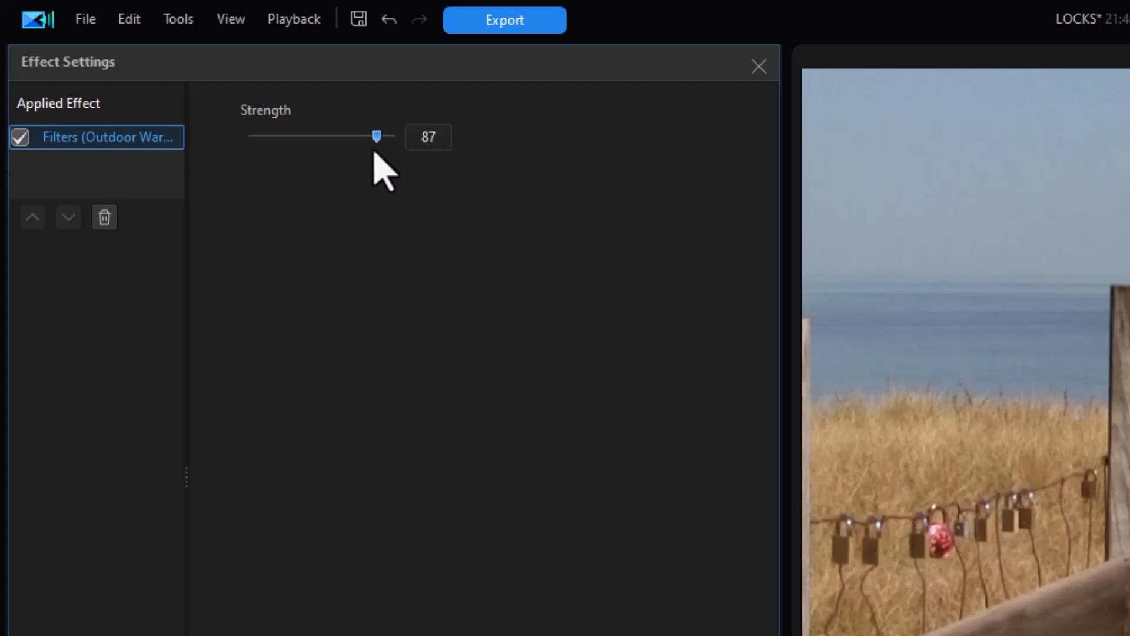
left_click_drag(376, 135, 364, 135)
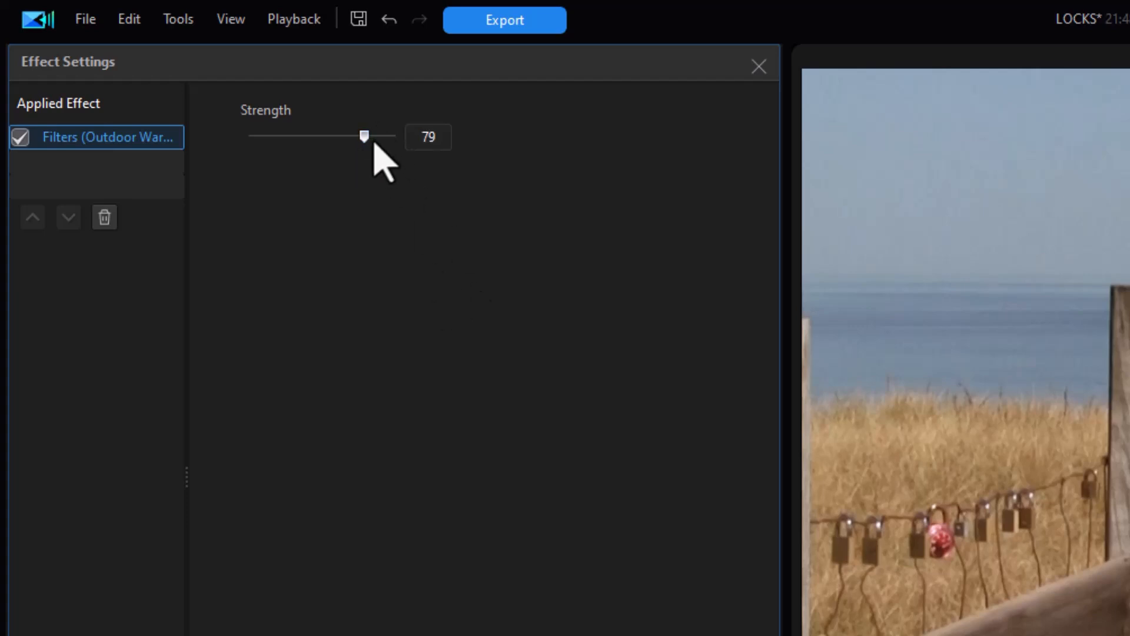
left_click_drag(364, 135, 370, 136)
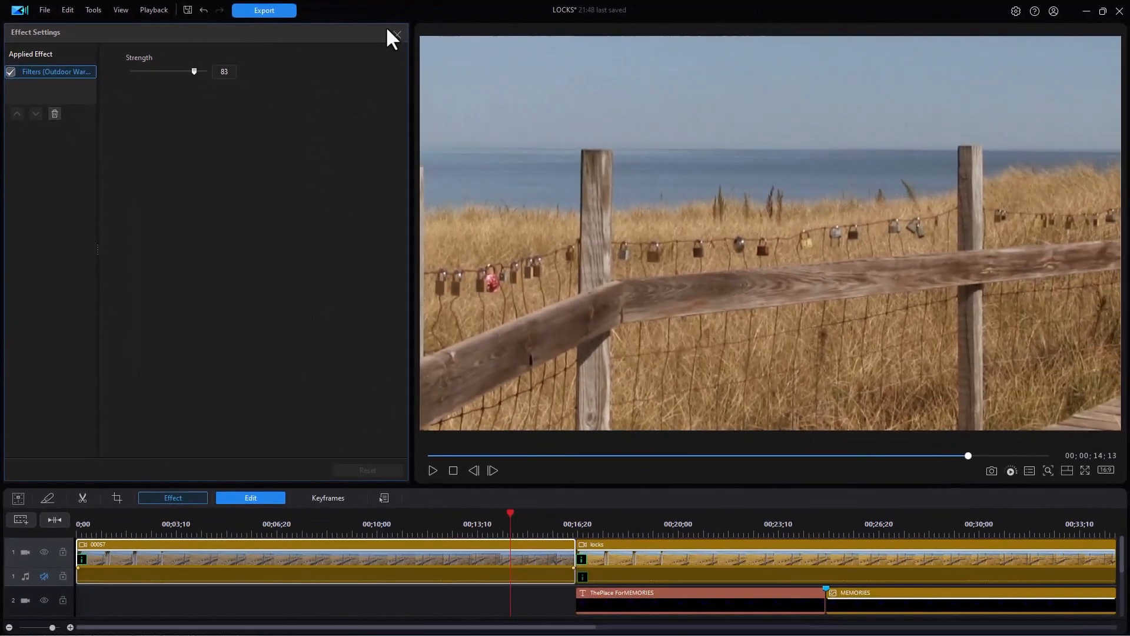
Raise the fence clip's Color Adjustment sharpness to 36 and scrub the footage near 9 seconds.
left_click(399, 33)
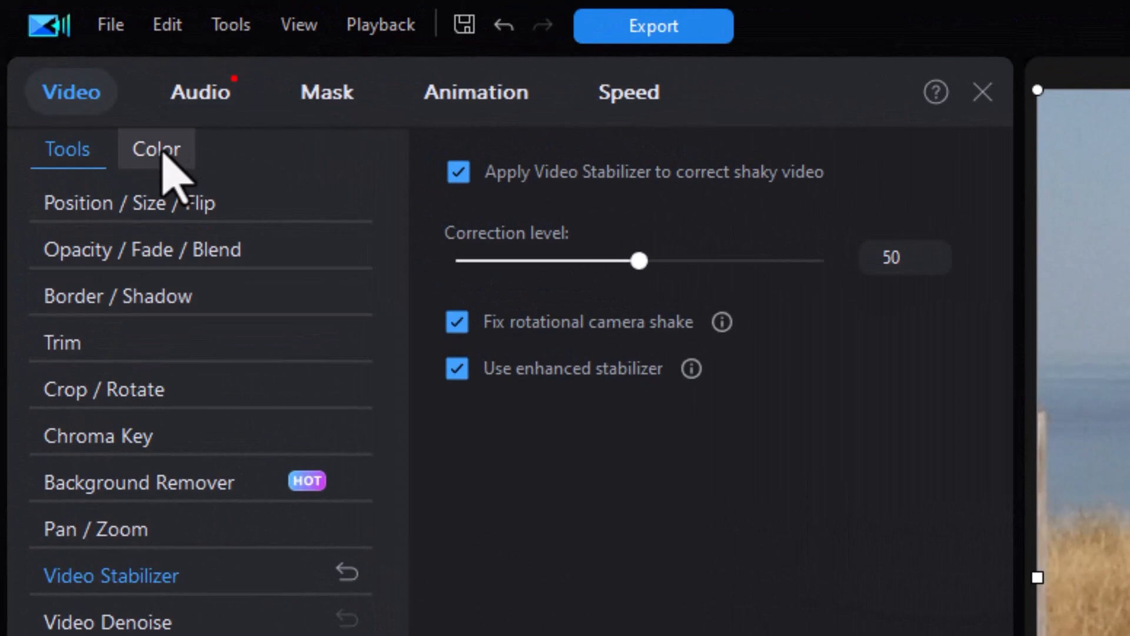
left_click(156, 150)
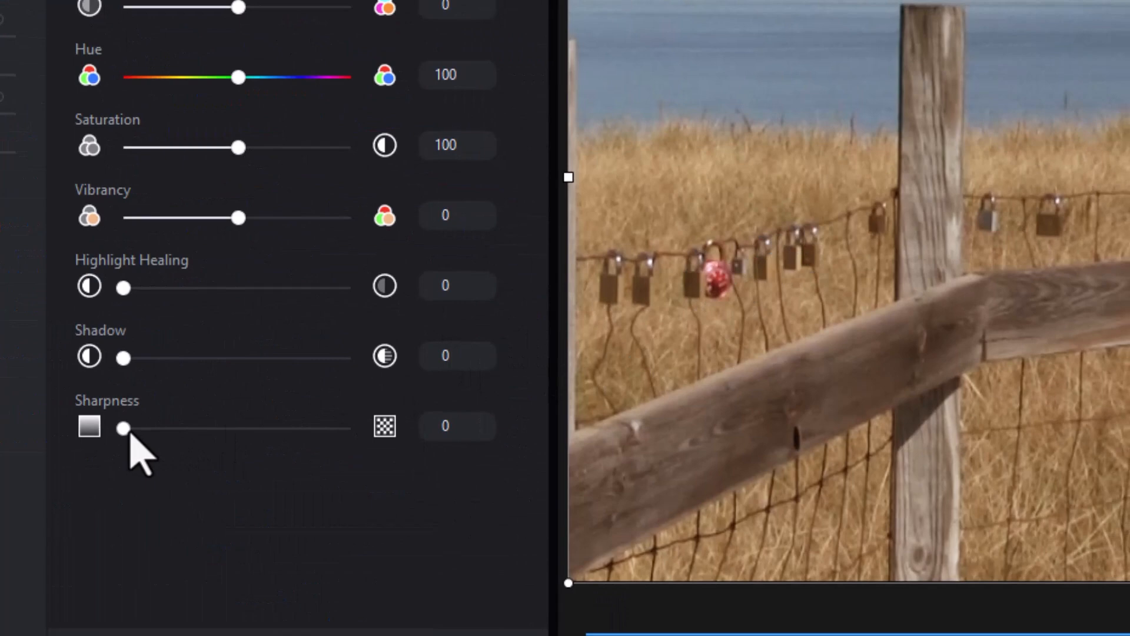
left_click_drag(122, 426, 144, 427)
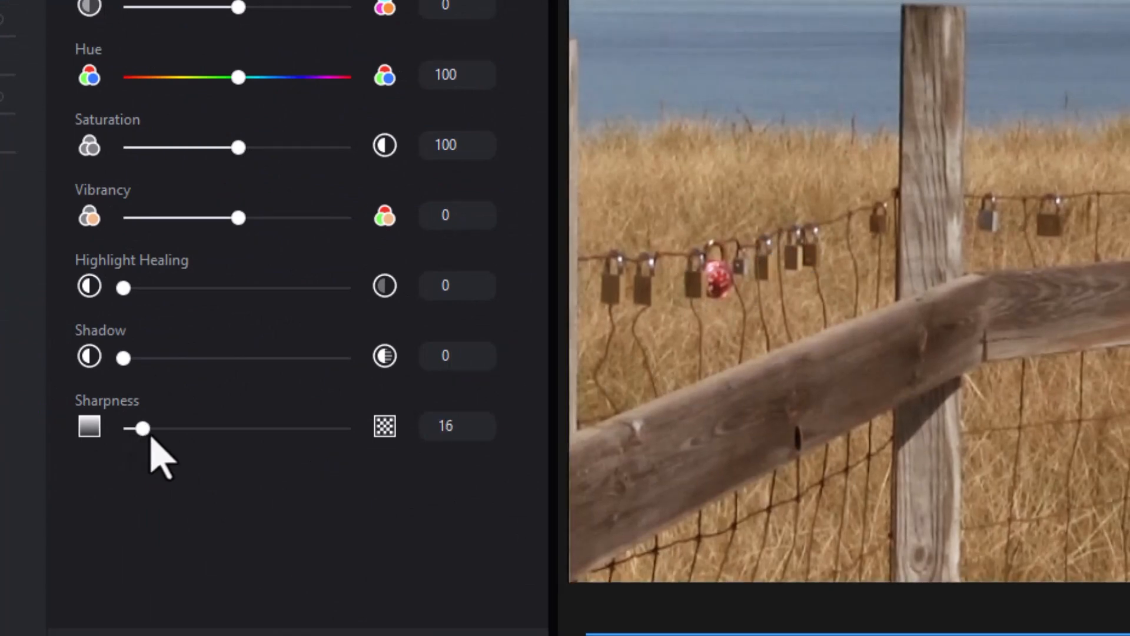
left_click_drag(142, 427, 173, 427)
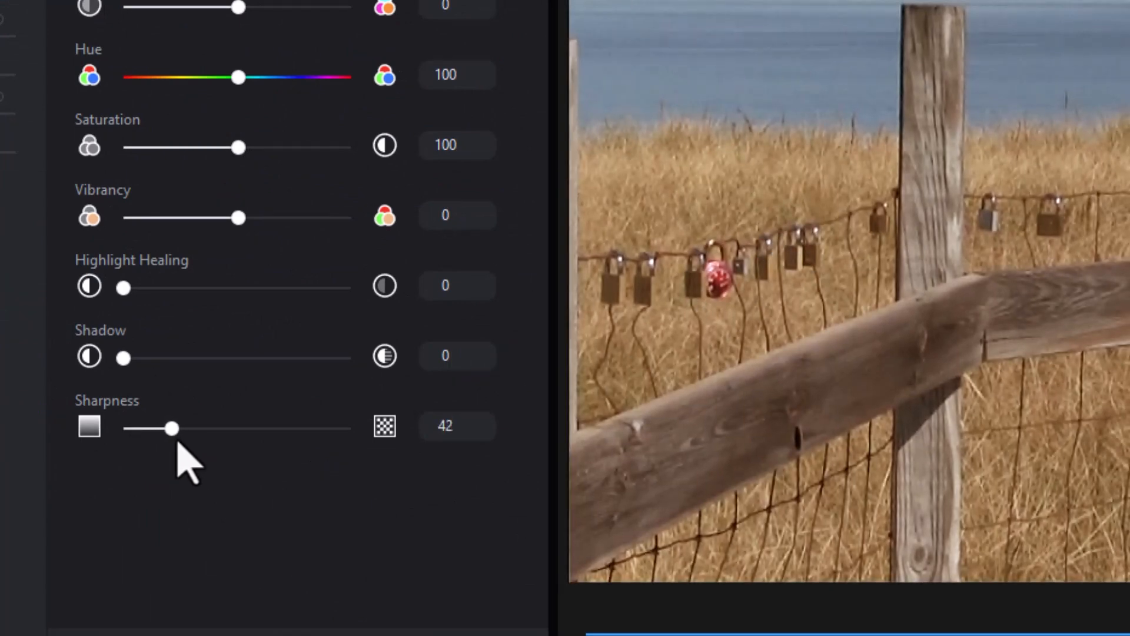
left_click_drag(172, 428, 166, 428)
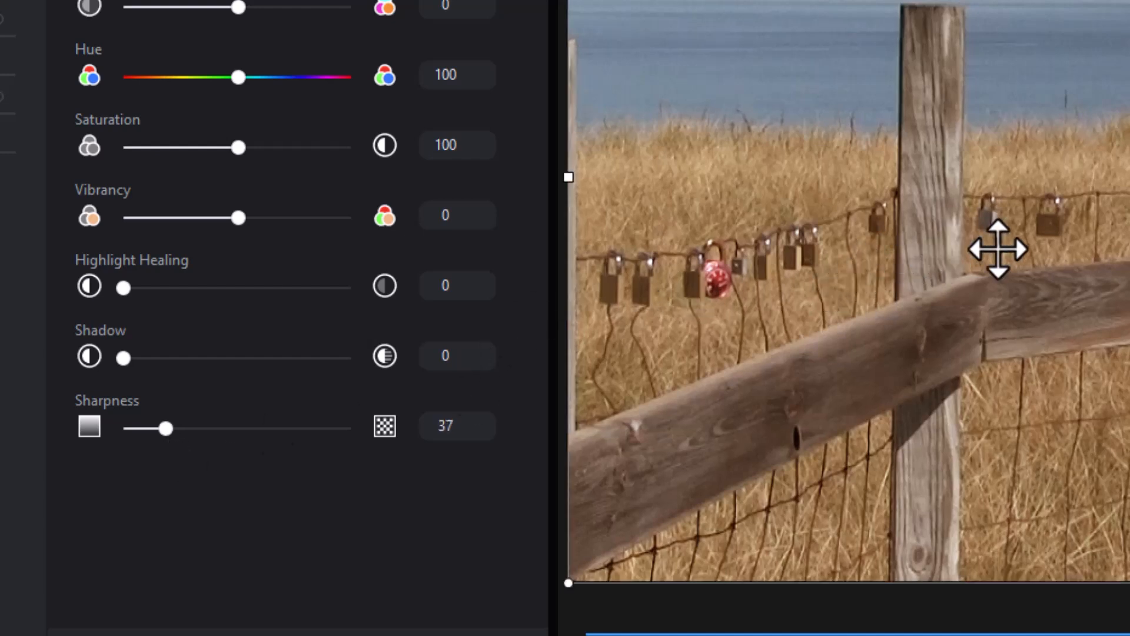
left_click(450, 426)
type("36")
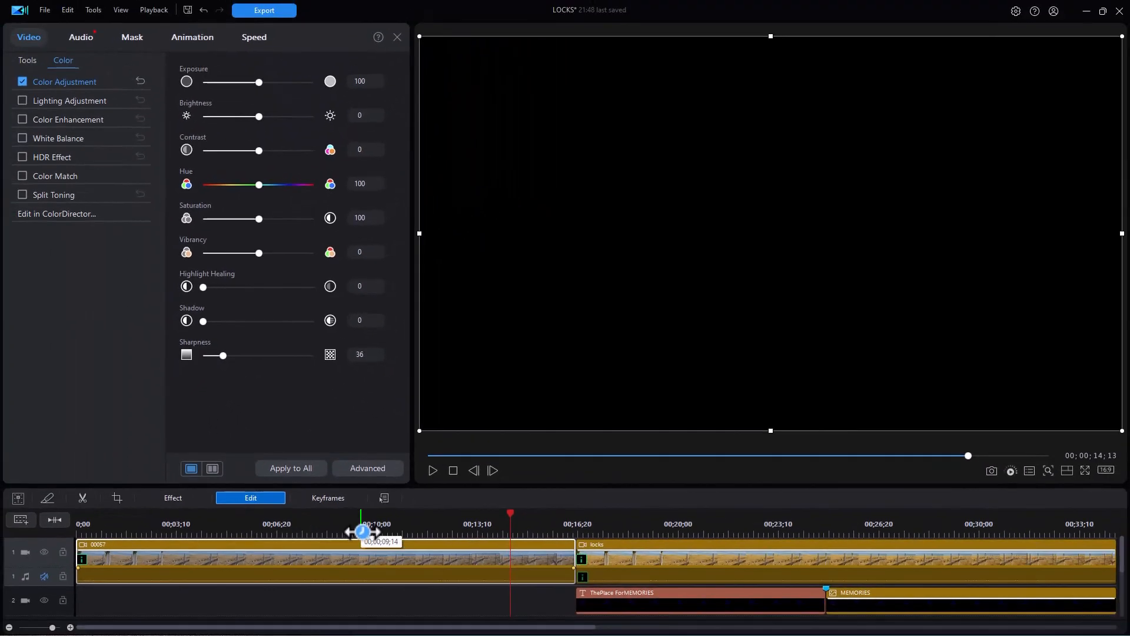
left_click_drag(362, 532, 272, 522)
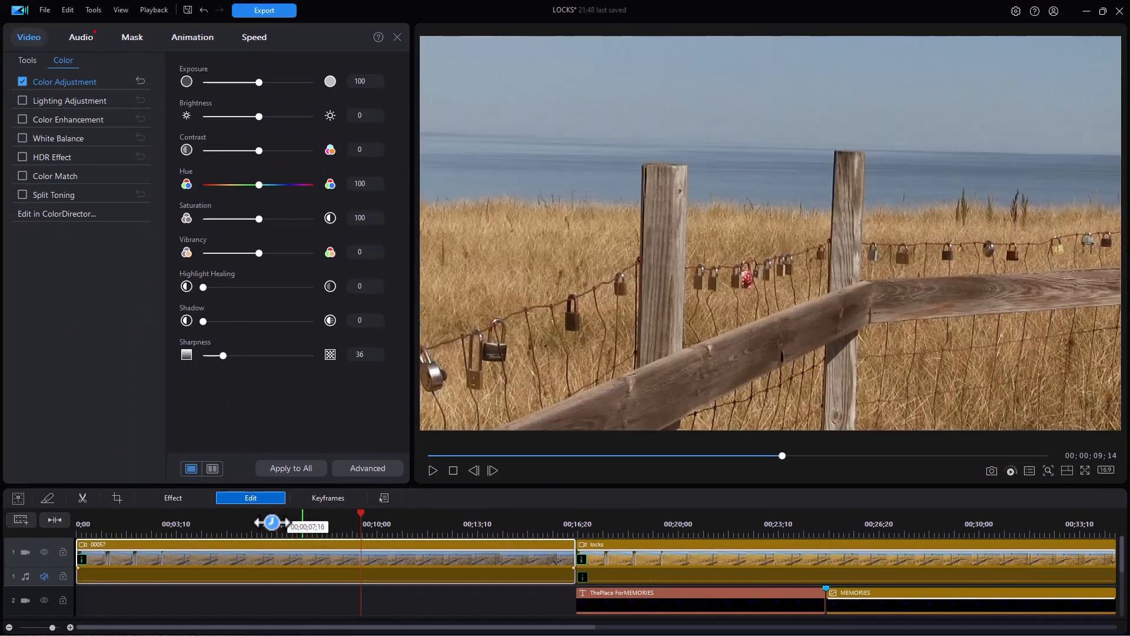
mouse_move(250, 503)
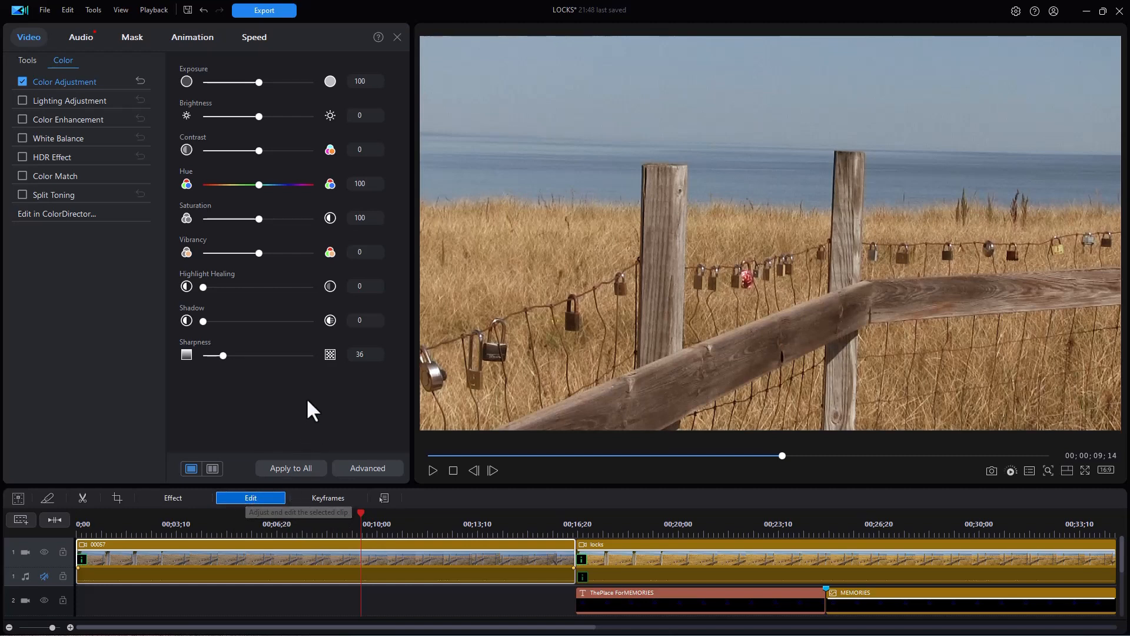
mouse_move(397, 36)
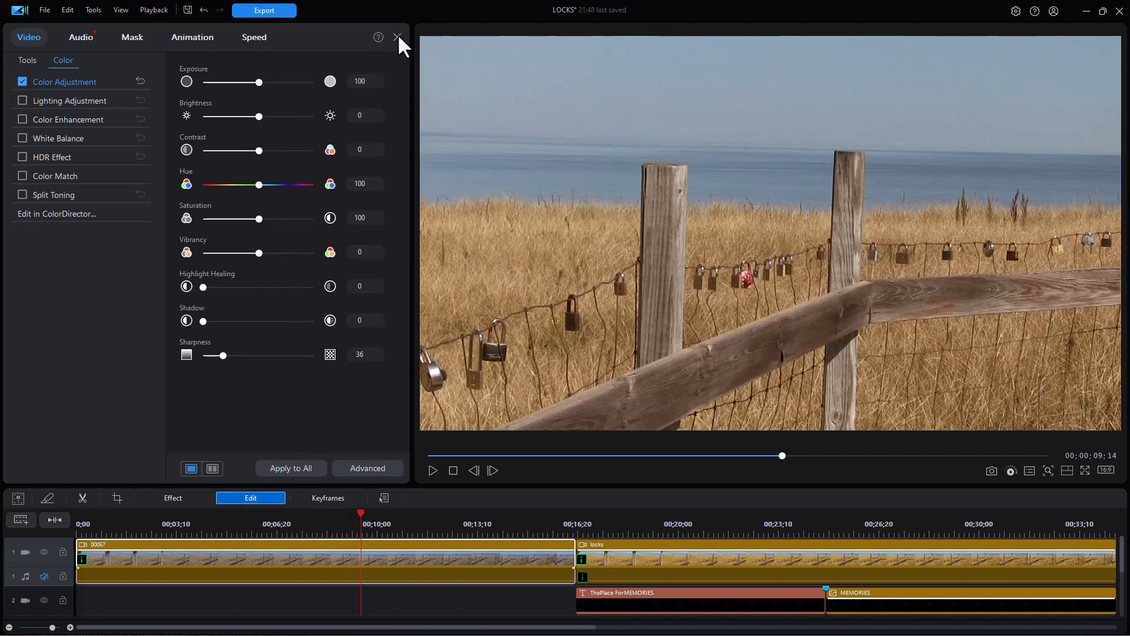
Close clip editing and select the new YOU'RE THE ONLY ONE love title on track 2.
left_click(397, 36)
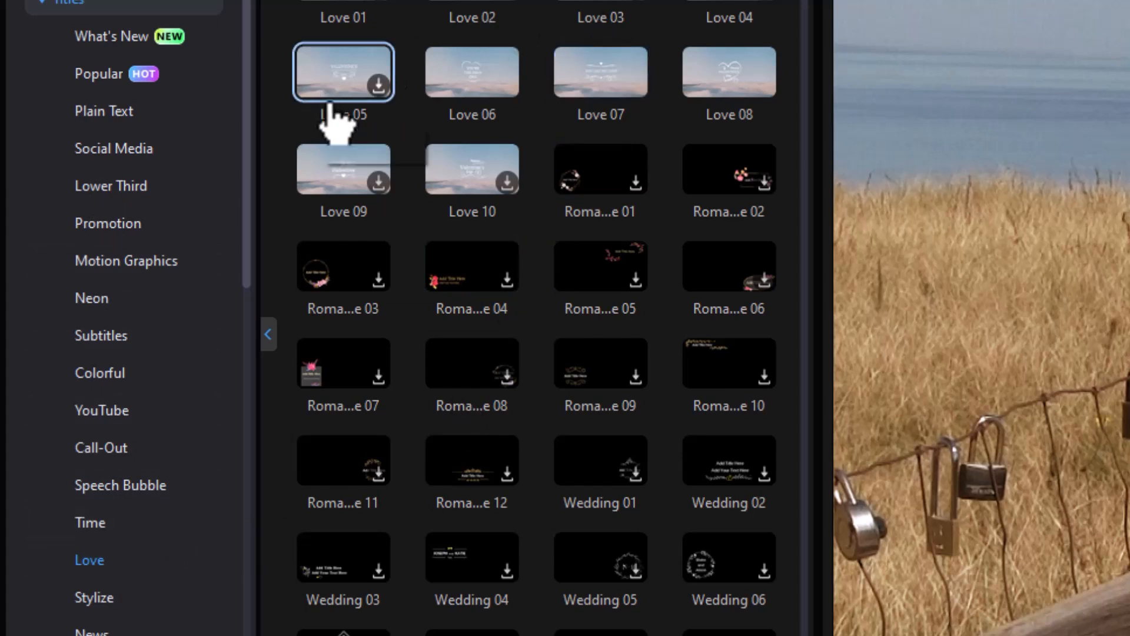
mouse_move(473, 73)
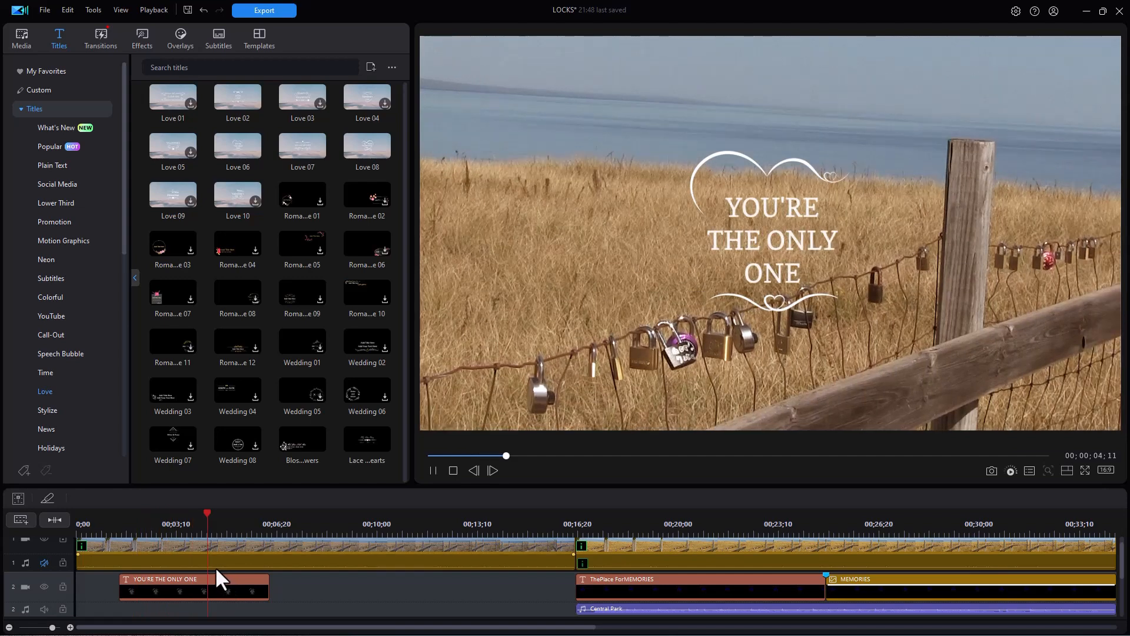
left_click(433, 471)
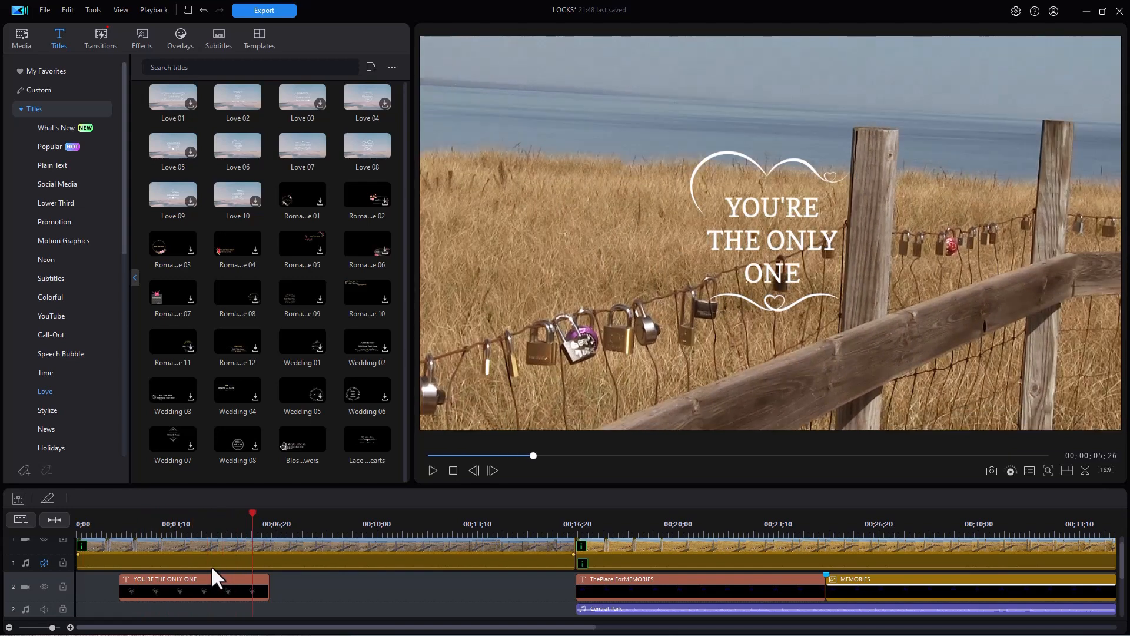
mouse_move(227, 596)
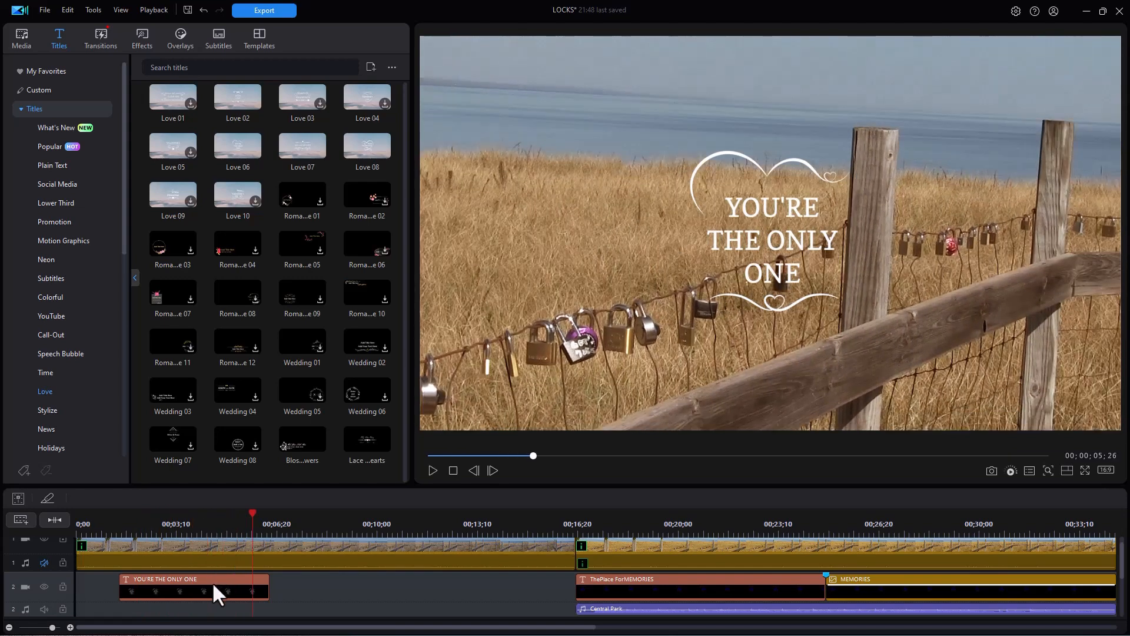
left_click(212, 593)
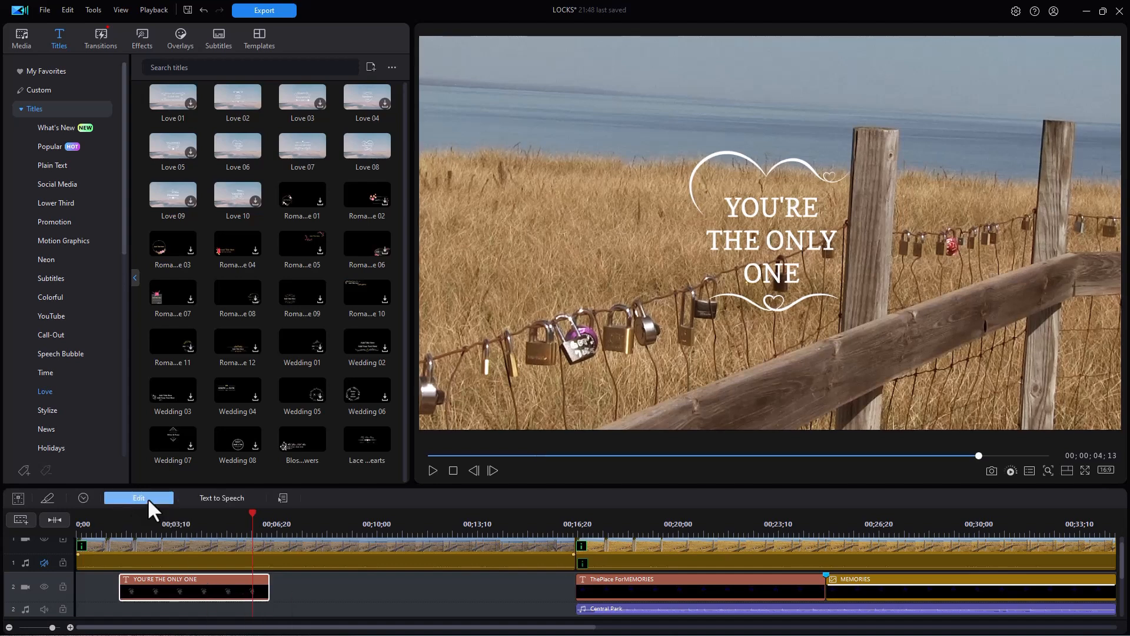
Replace the title's three text lines with THE PLACE, for, and Memories.
double_click(194, 578)
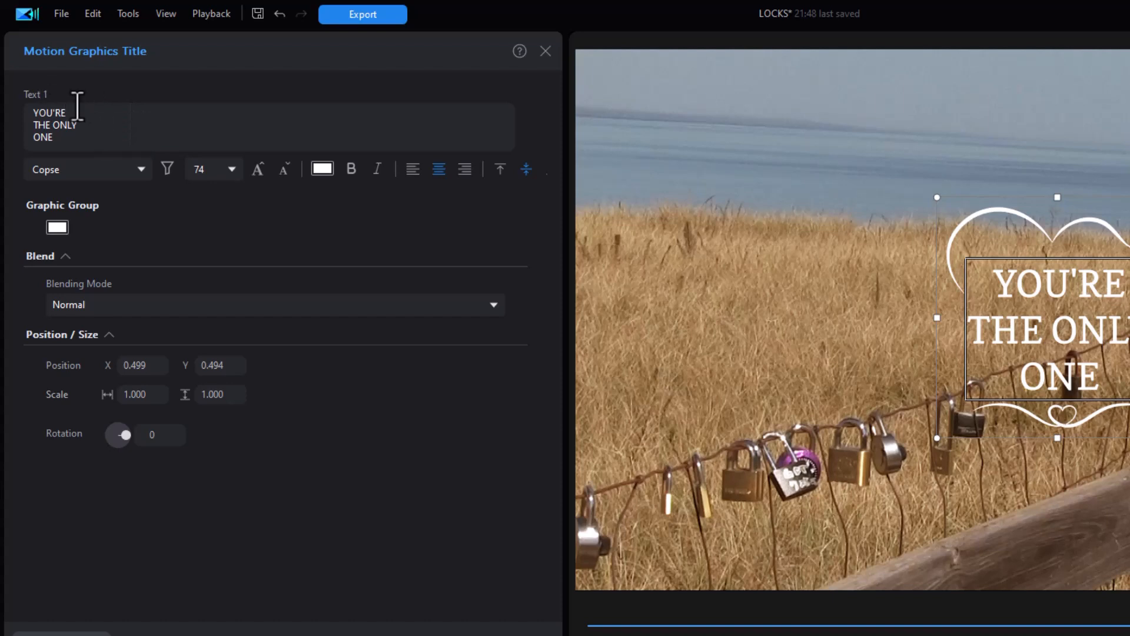
double_click(40, 112)
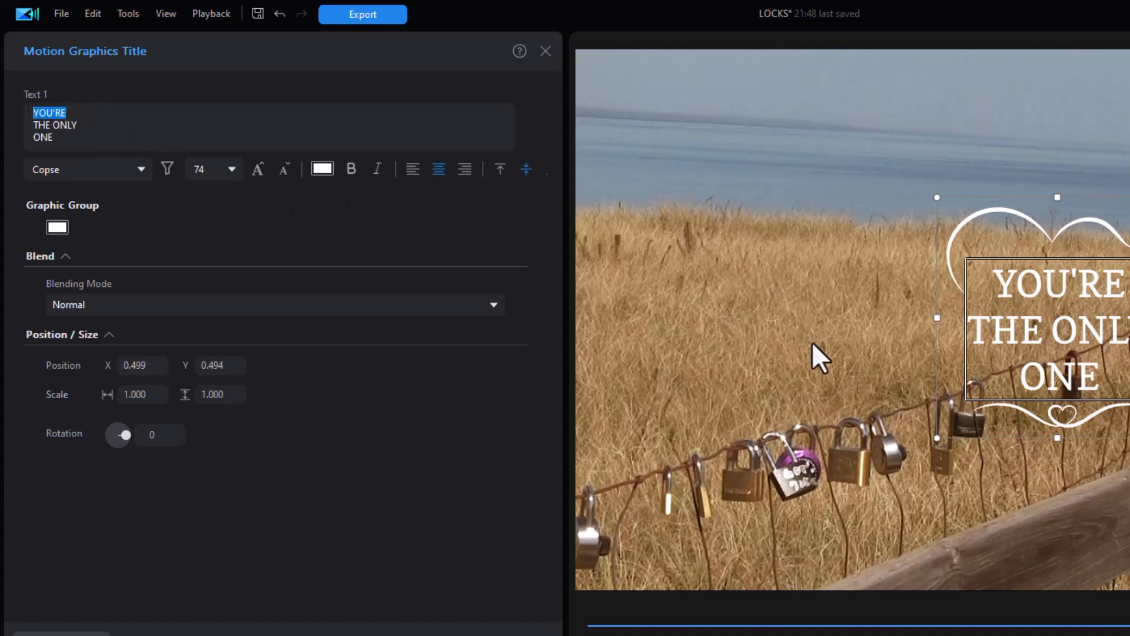
type("THE PLACE")
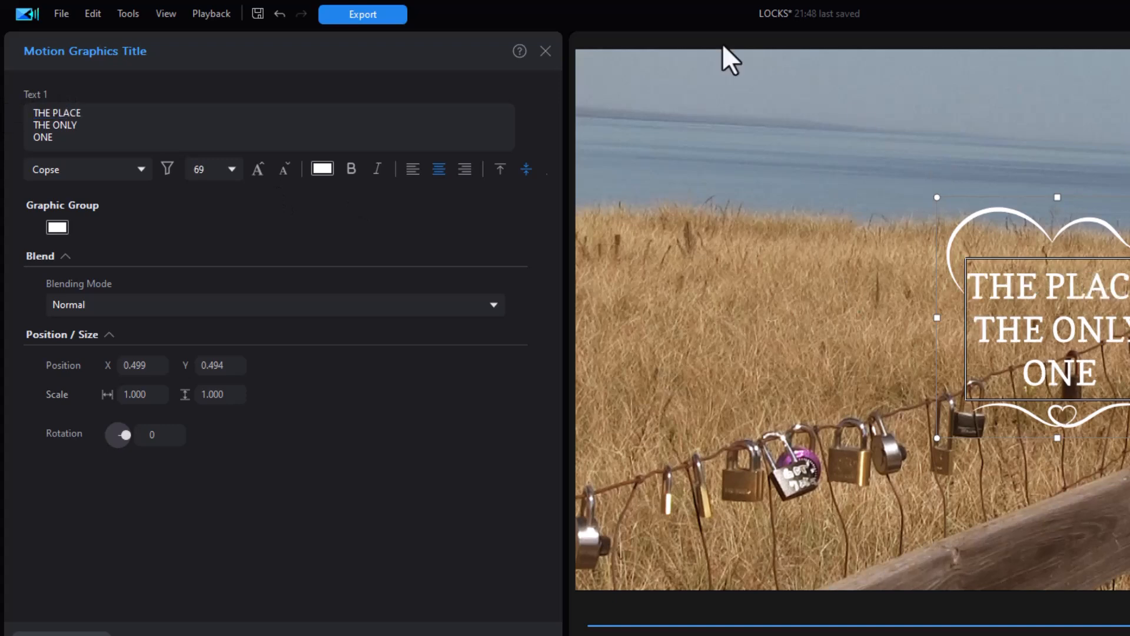
double_click(52, 125)
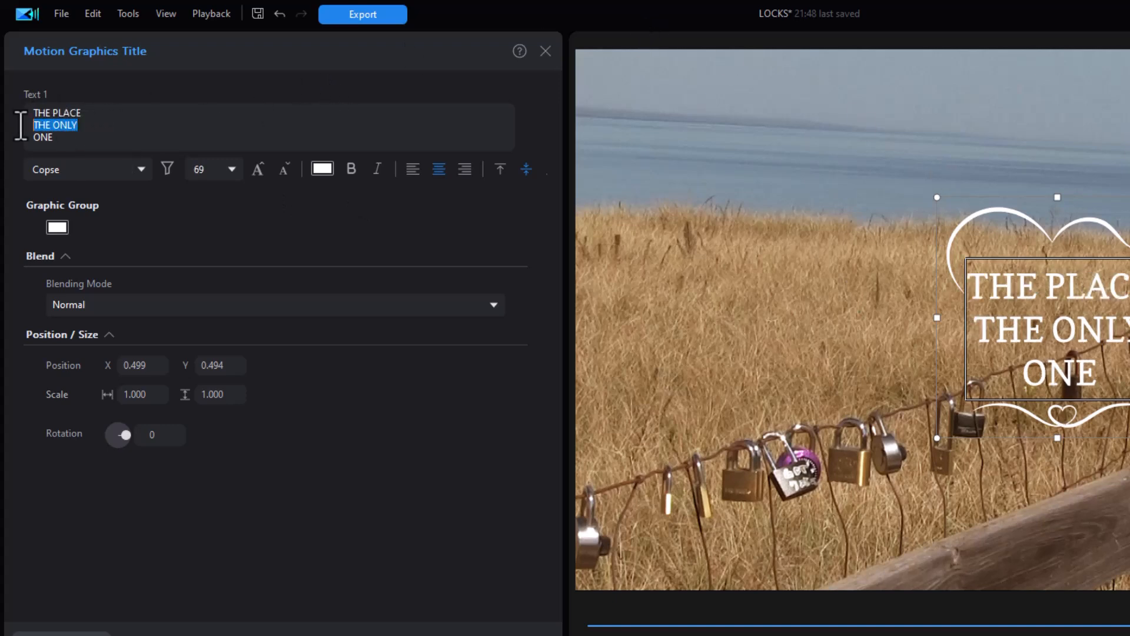
type("for")
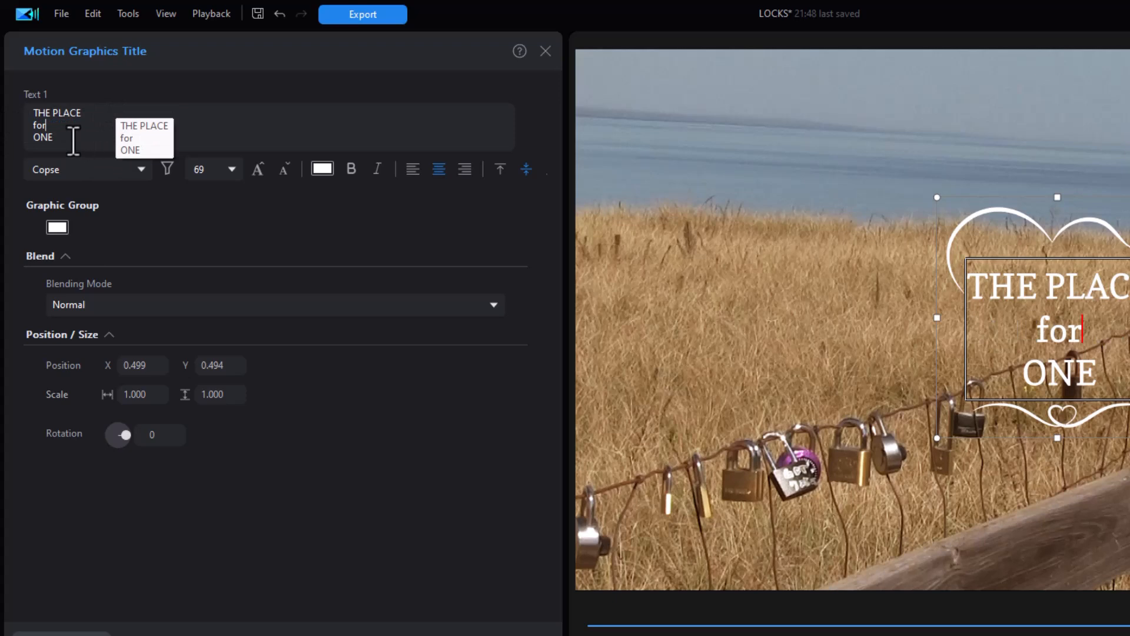
double_click(42, 137)
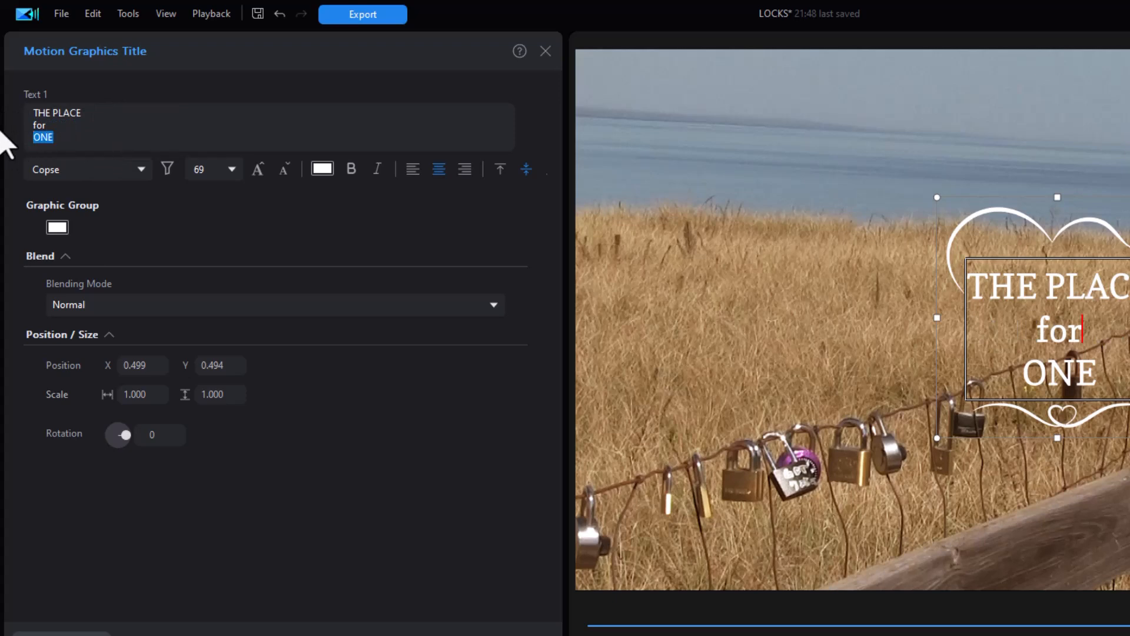
type("Memorie")
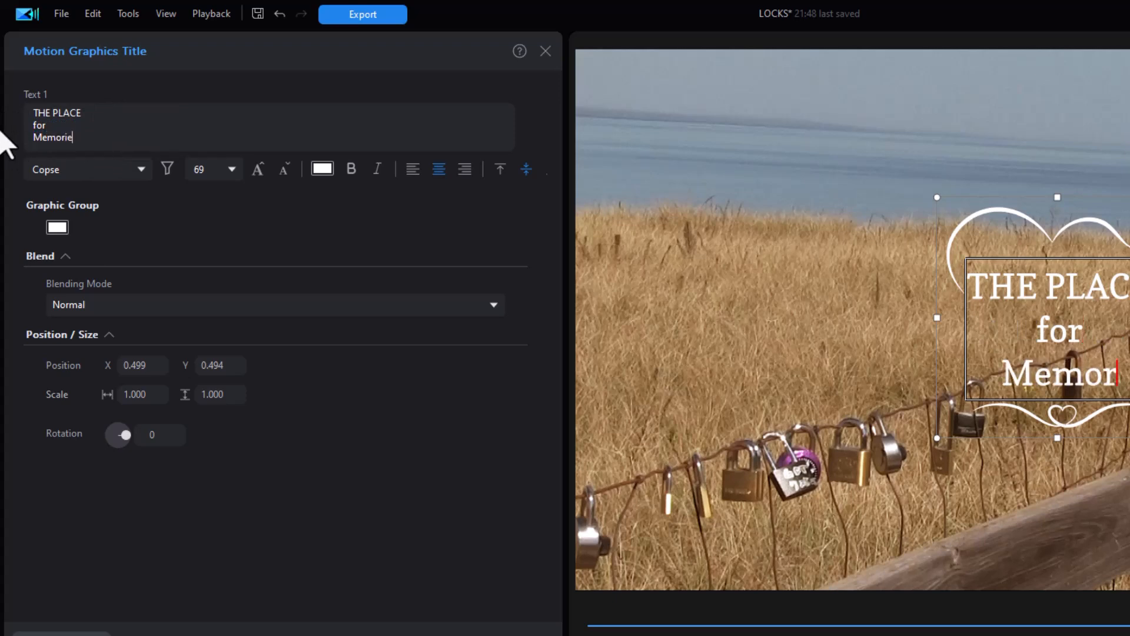
type("s")
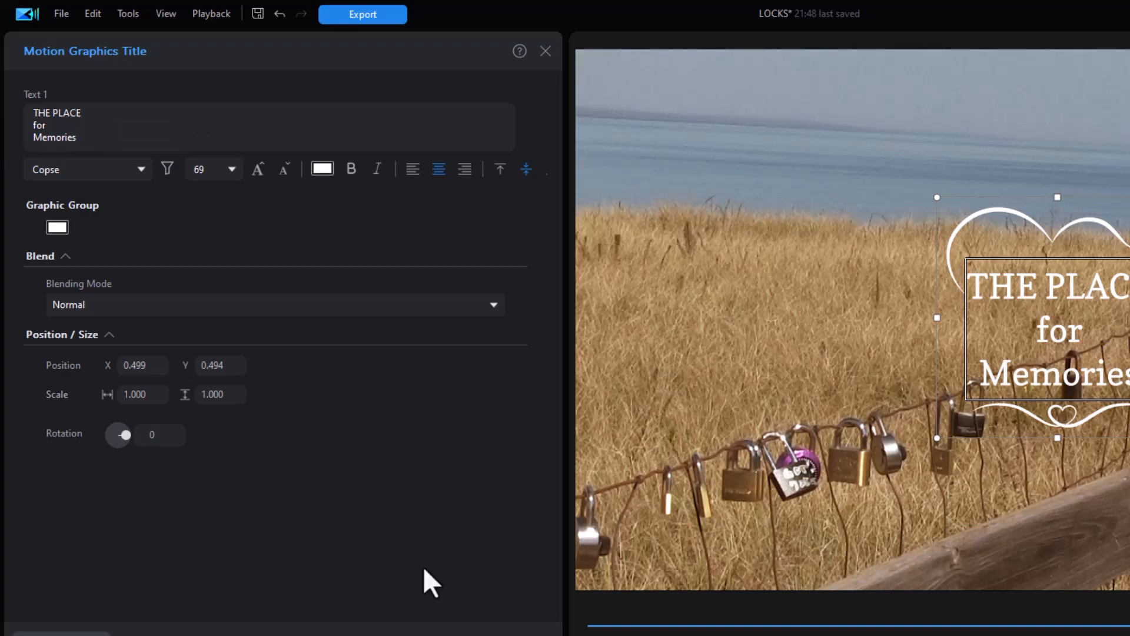
mouse_move(791, 393)
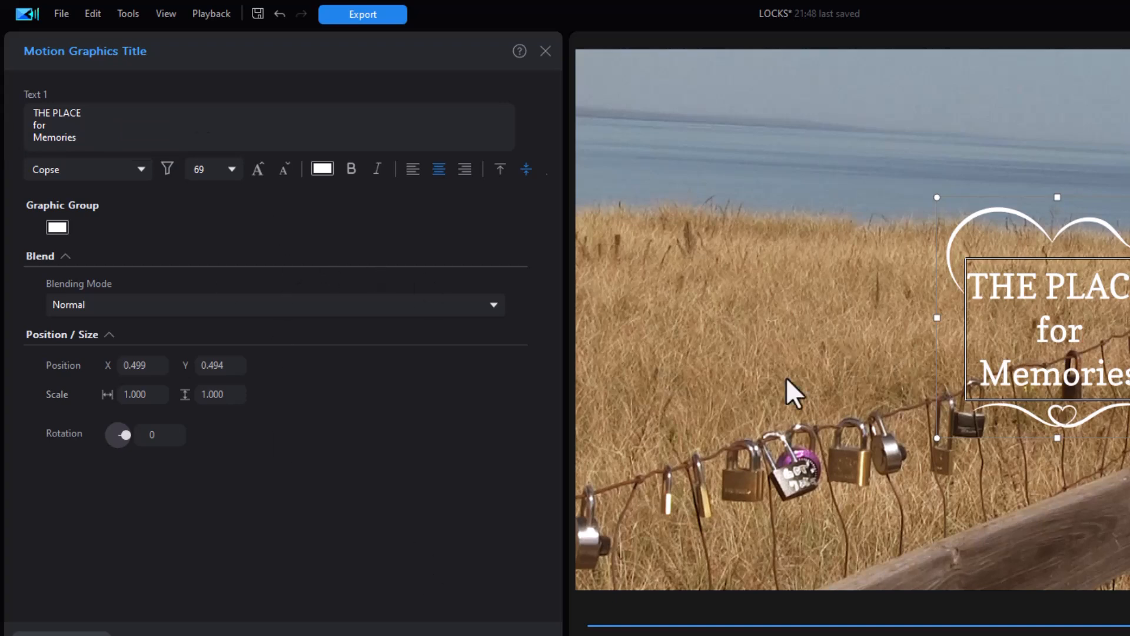
mouse_move(1018, 460)
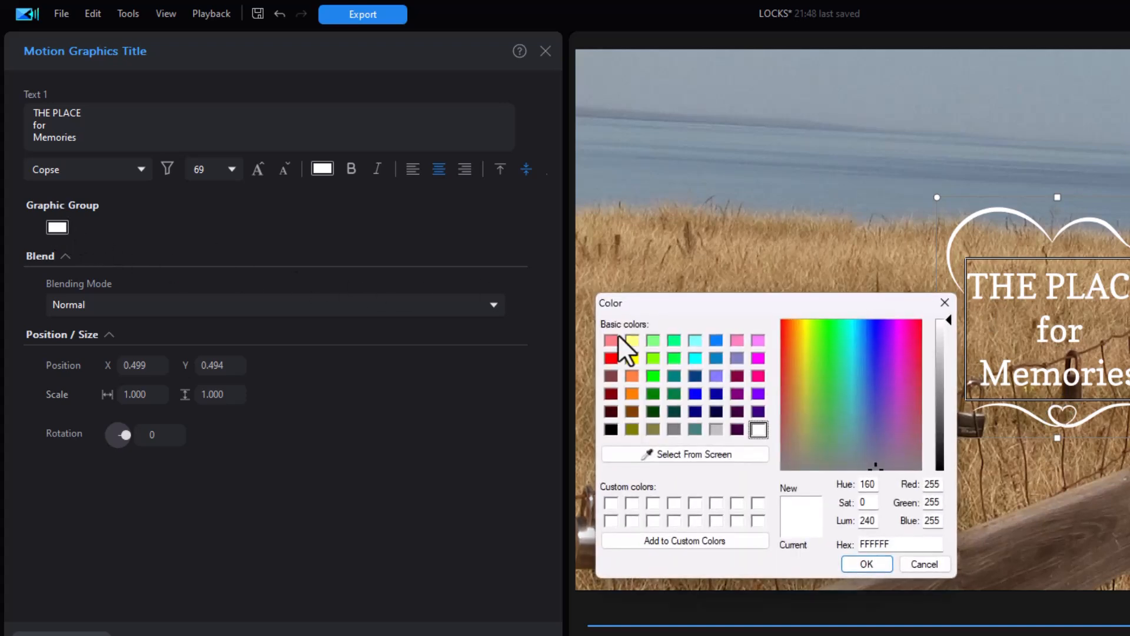
mouse_move(737, 377)
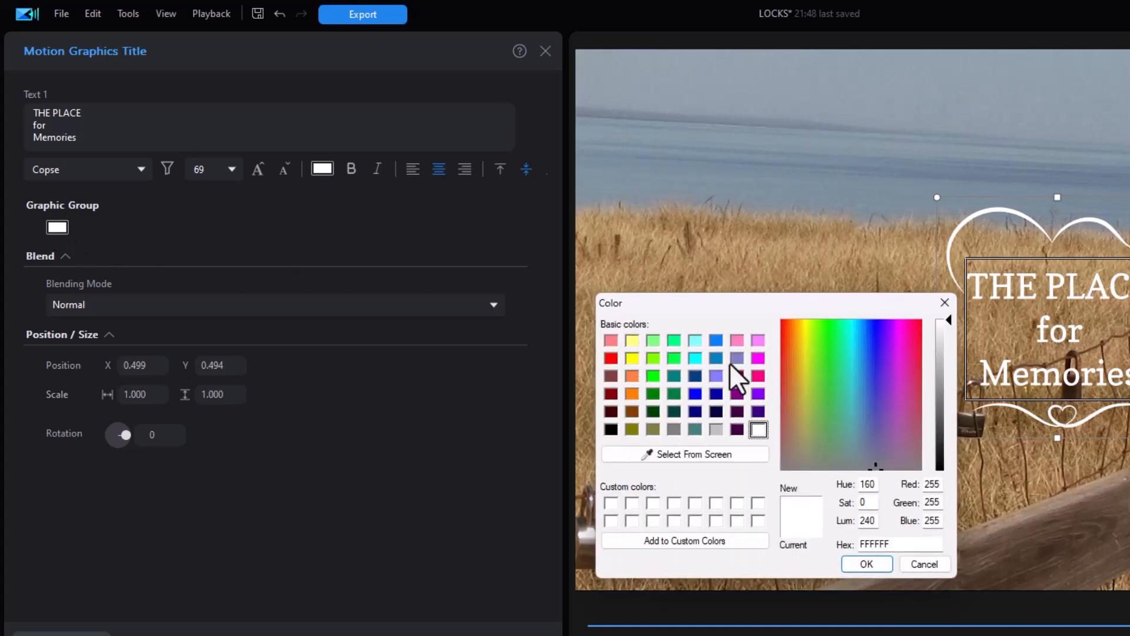
Recolour the heart graphic from blue to dark red, then choose a new colour for the title text.
left_click(695, 394)
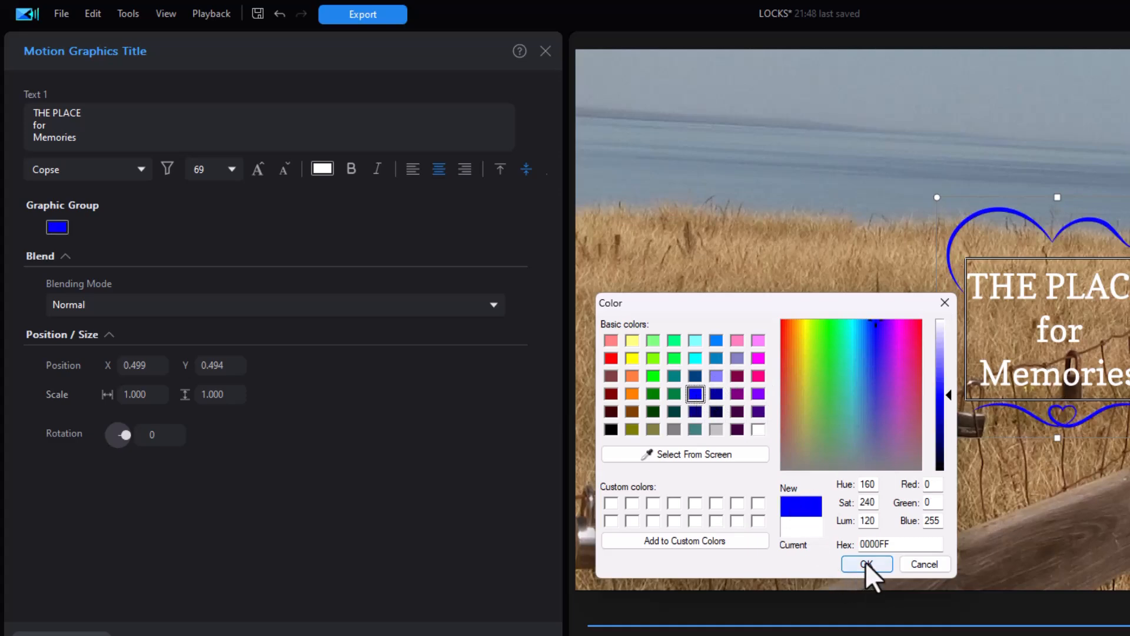
left_click(866, 564)
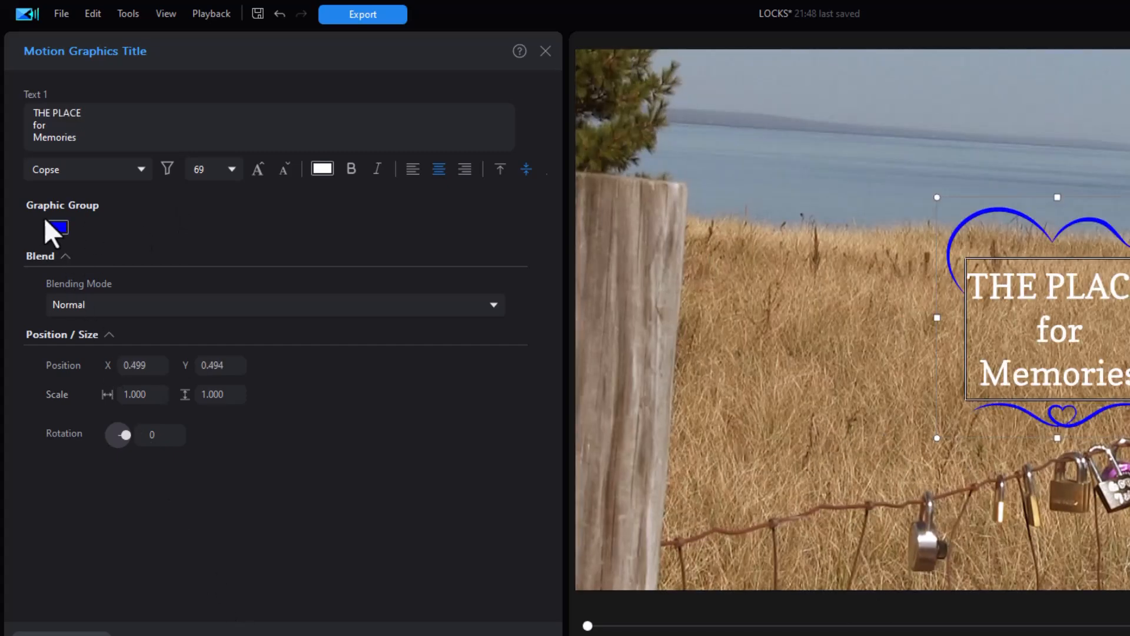
left_click(57, 227)
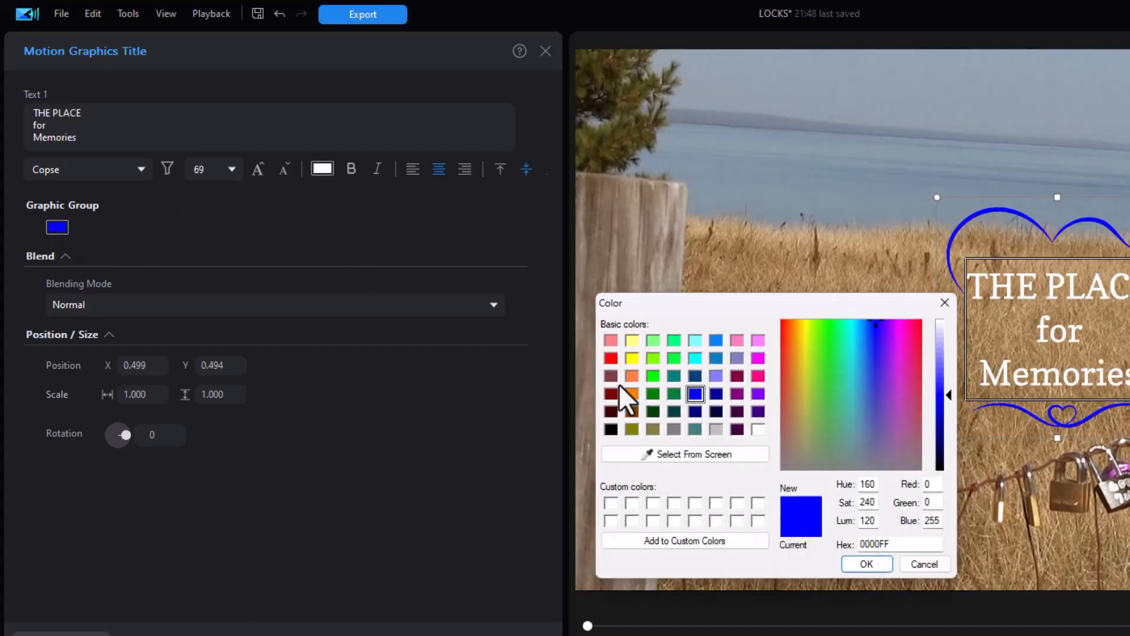
left_click(612, 393)
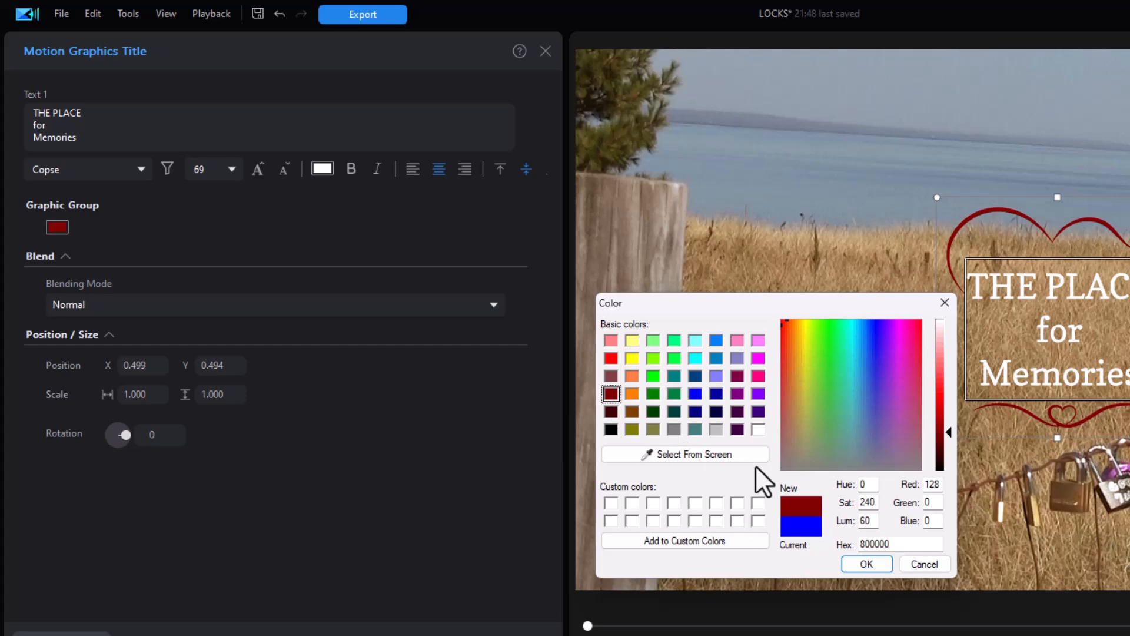
left_click(867, 564)
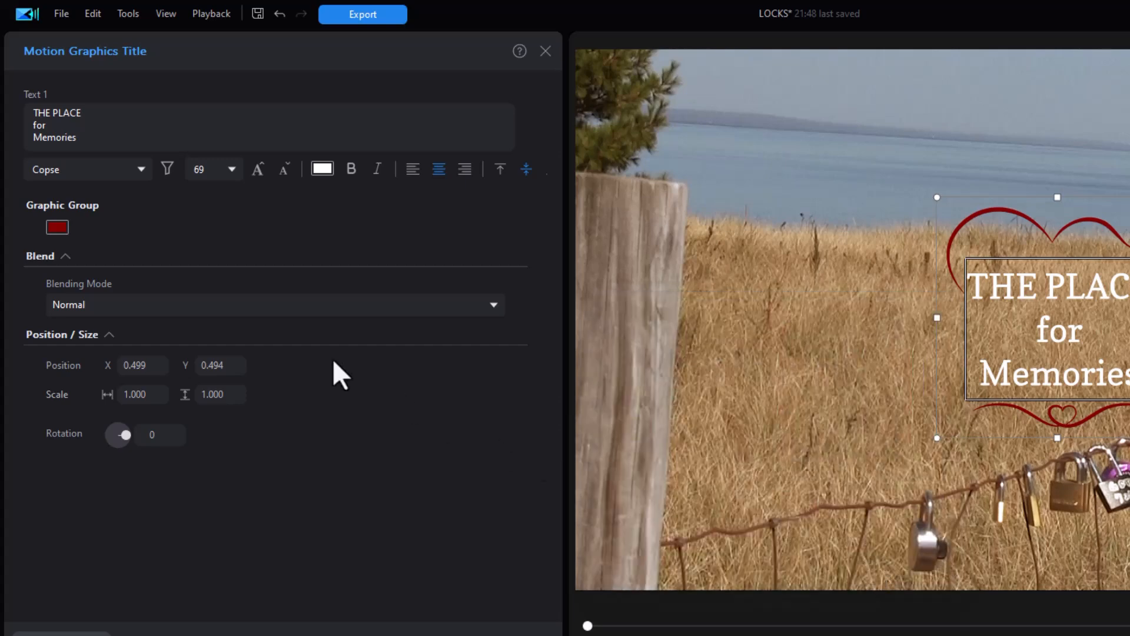
mouse_move(130, 234)
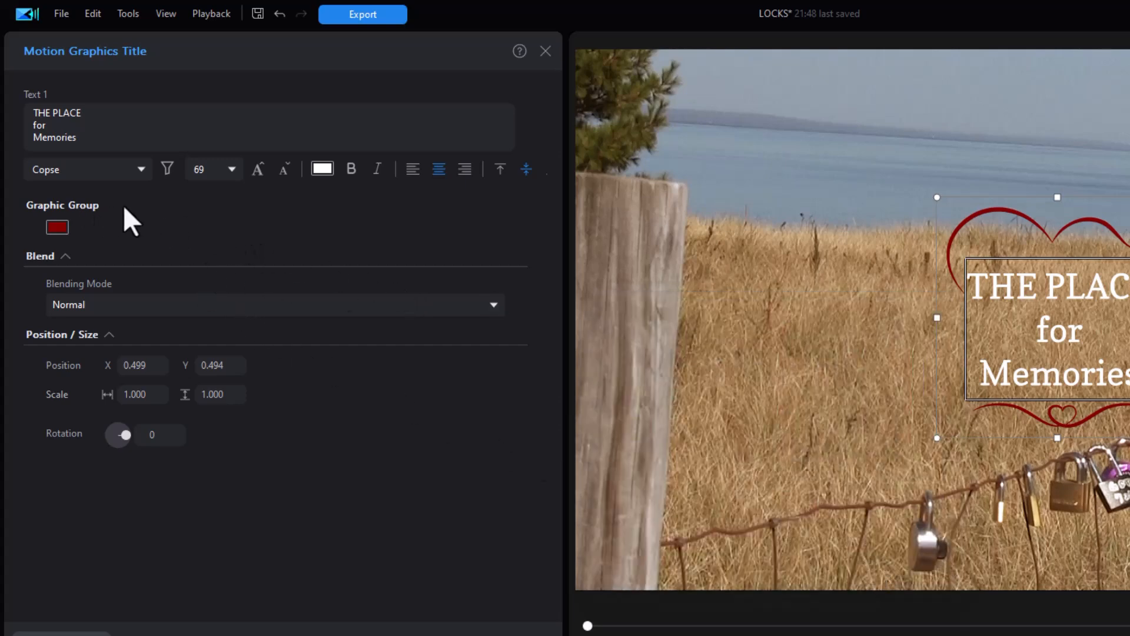
mouse_move(387, 194)
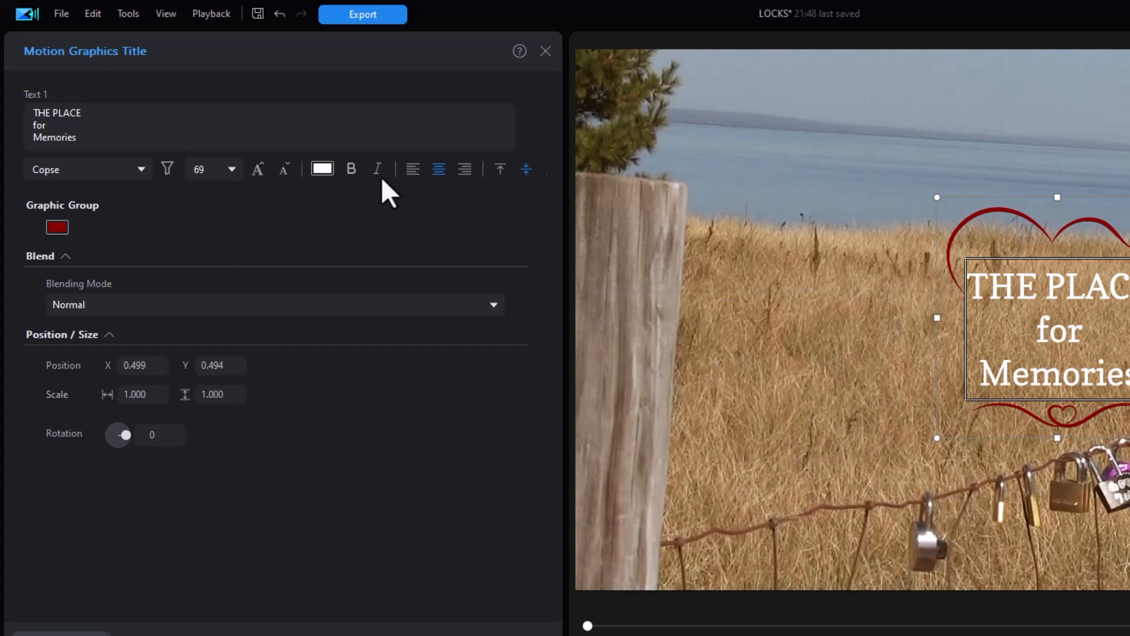
left_click(321, 169)
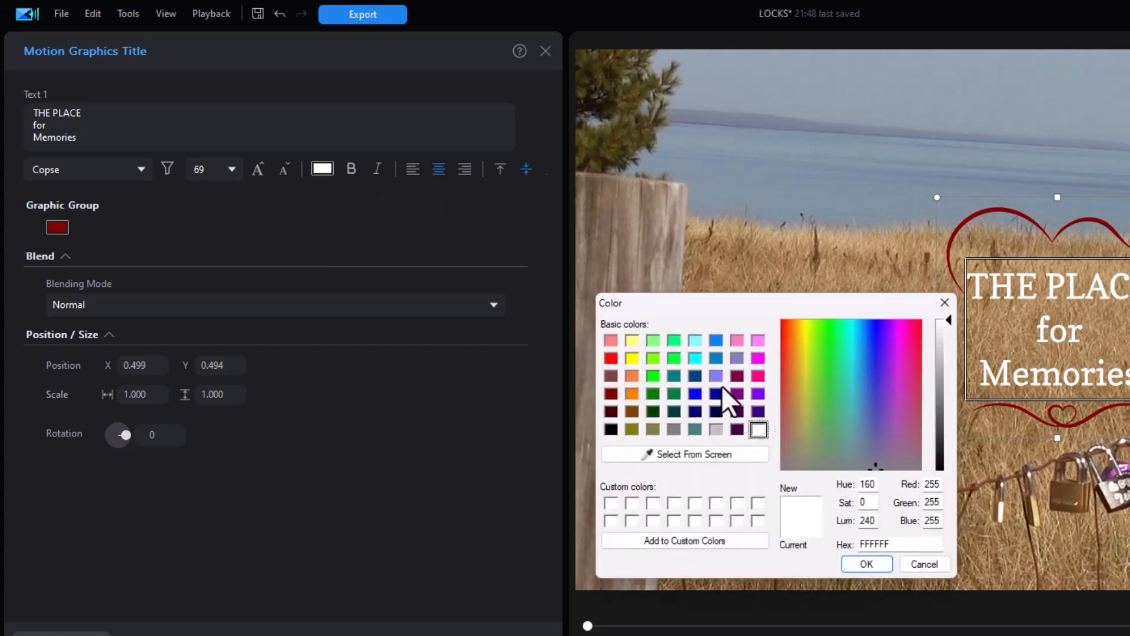
left_click(694, 376)
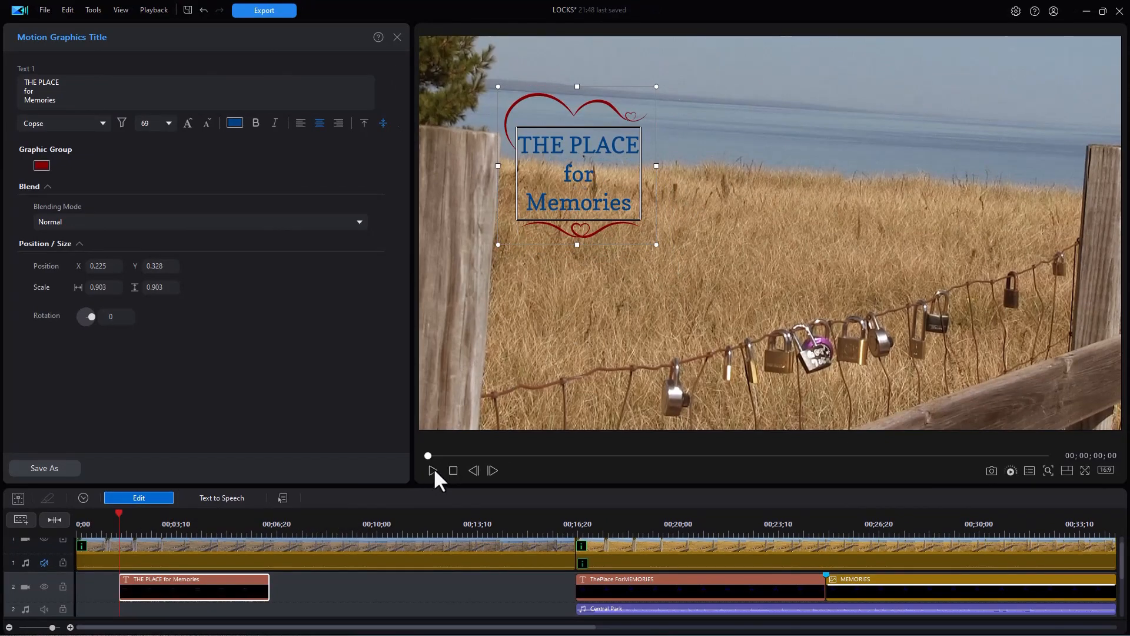
left_click(433, 471)
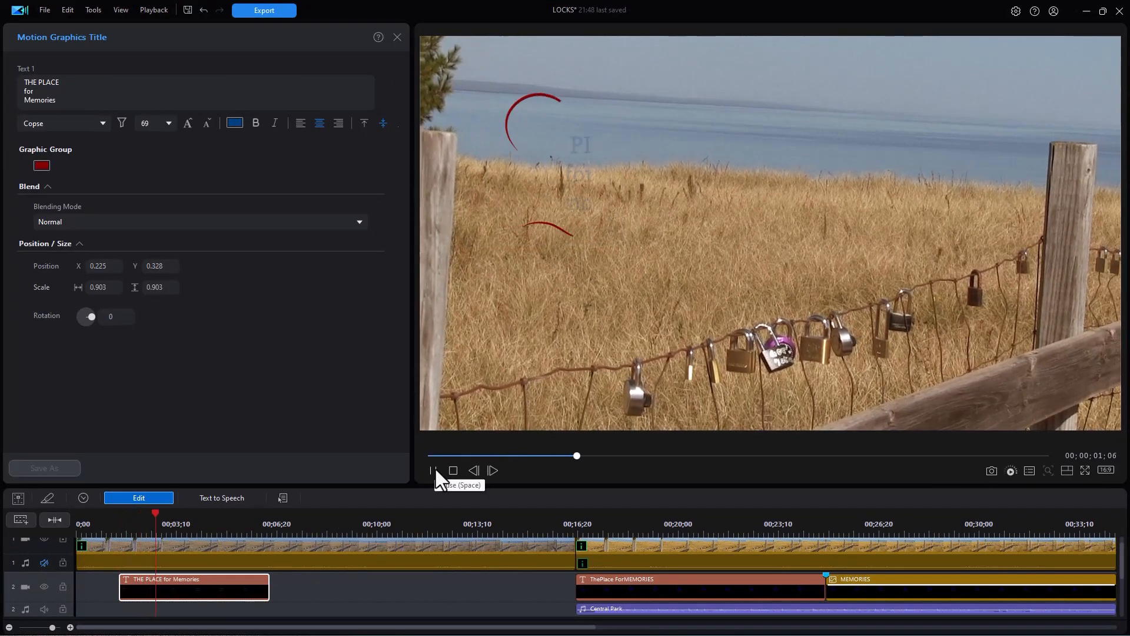
left_click(433, 471)
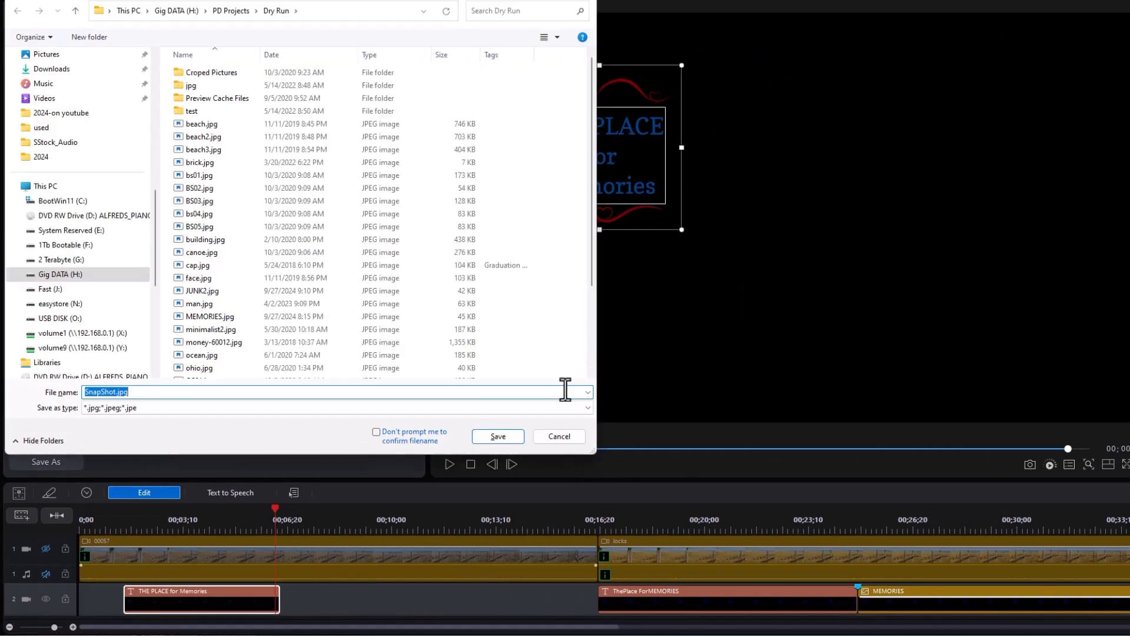
Name the snapshot file junk3 in the Save dialog.
type("junk3")
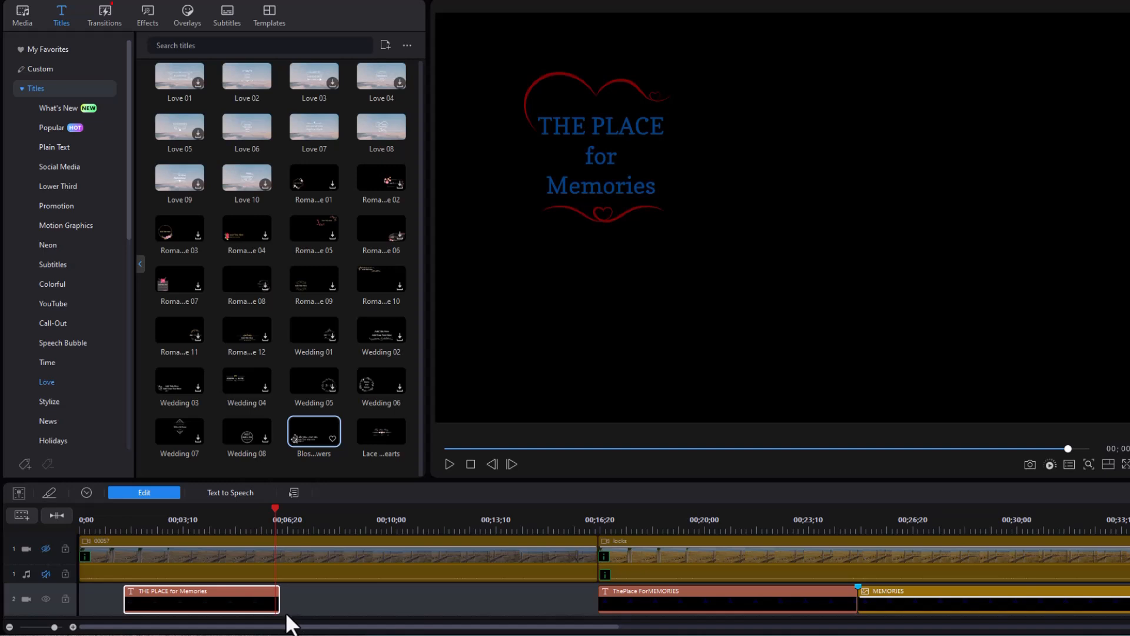
mouse_move(318, 549)
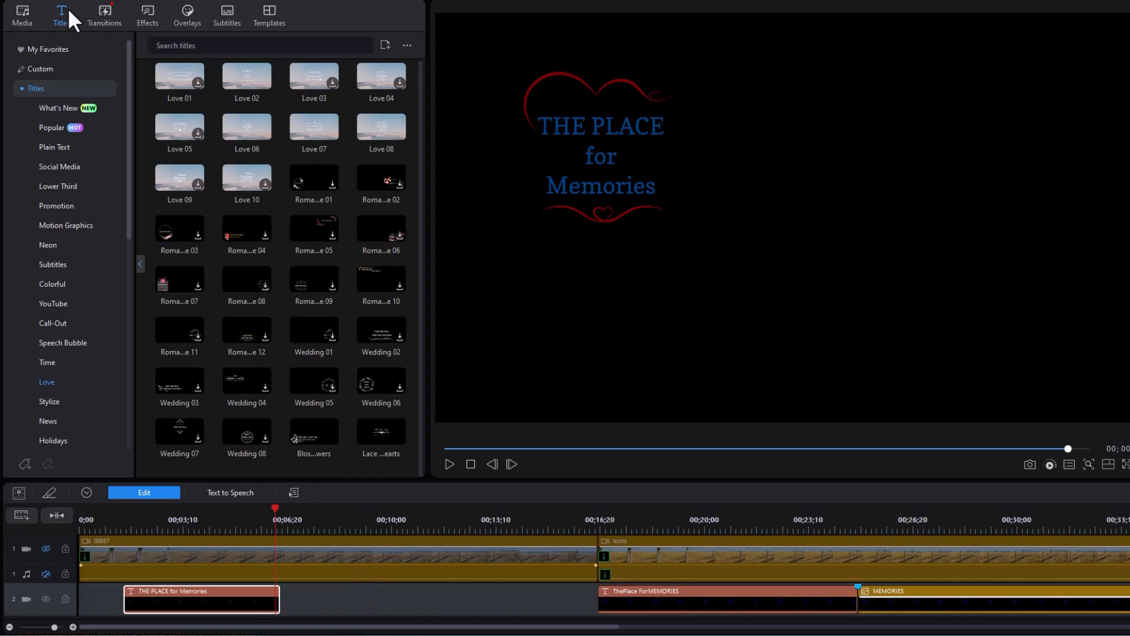
Insert junk3.jpg from the Media room onto track 2 right after the heart title clip.
left_click(24, 17)
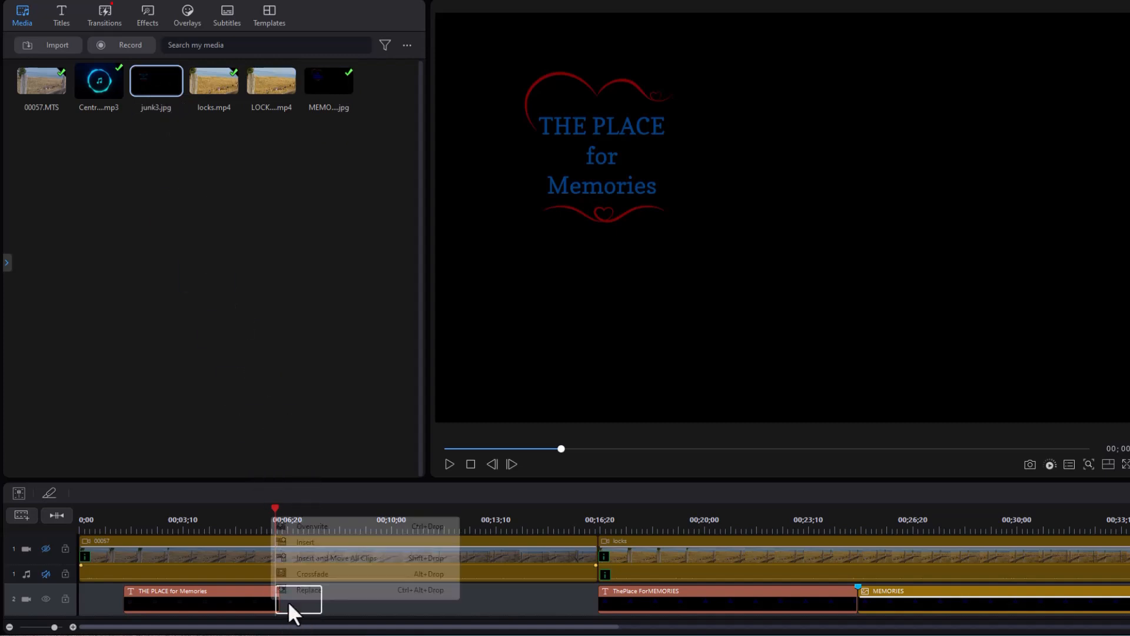
mouse_move(316, 558)
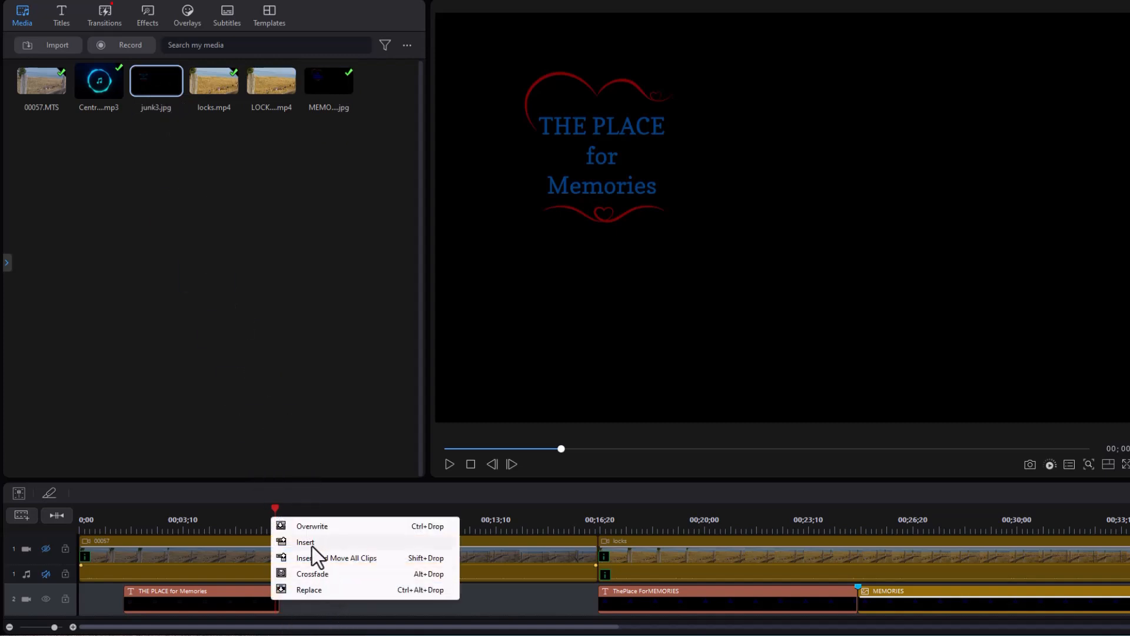
left_click(305, 541)
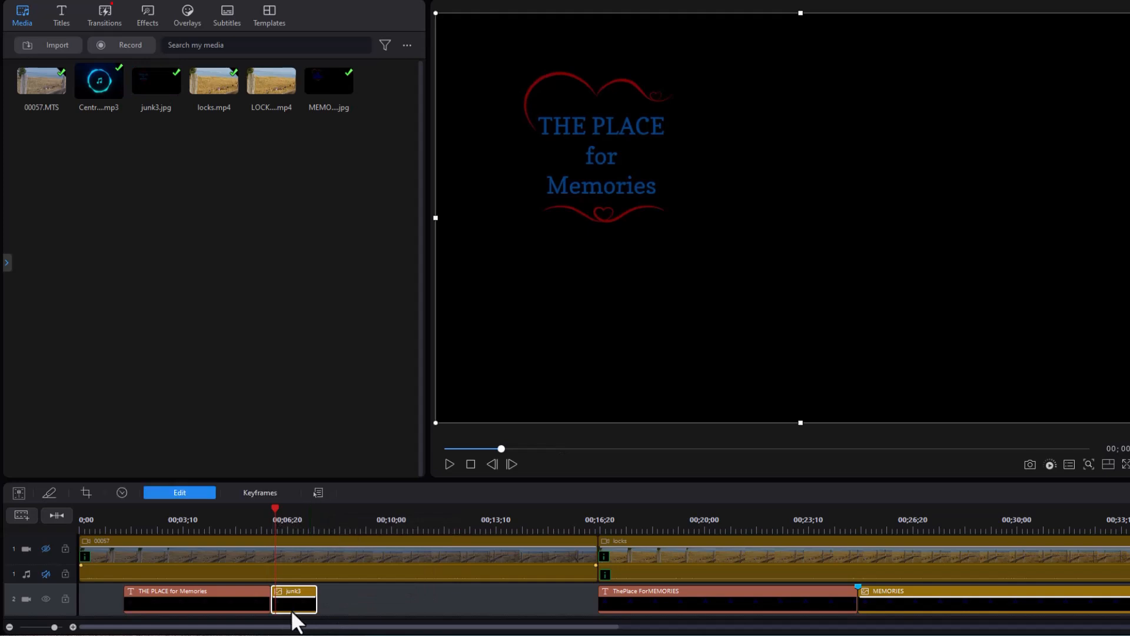
mouse_move(413, 433)
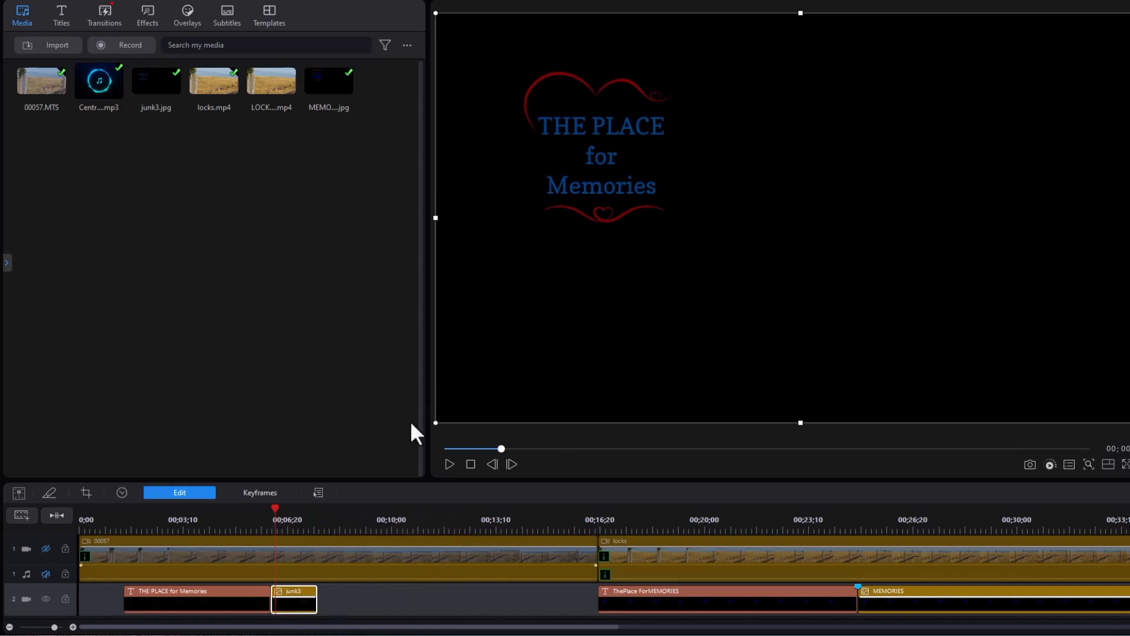
mouse_move(624, 197)
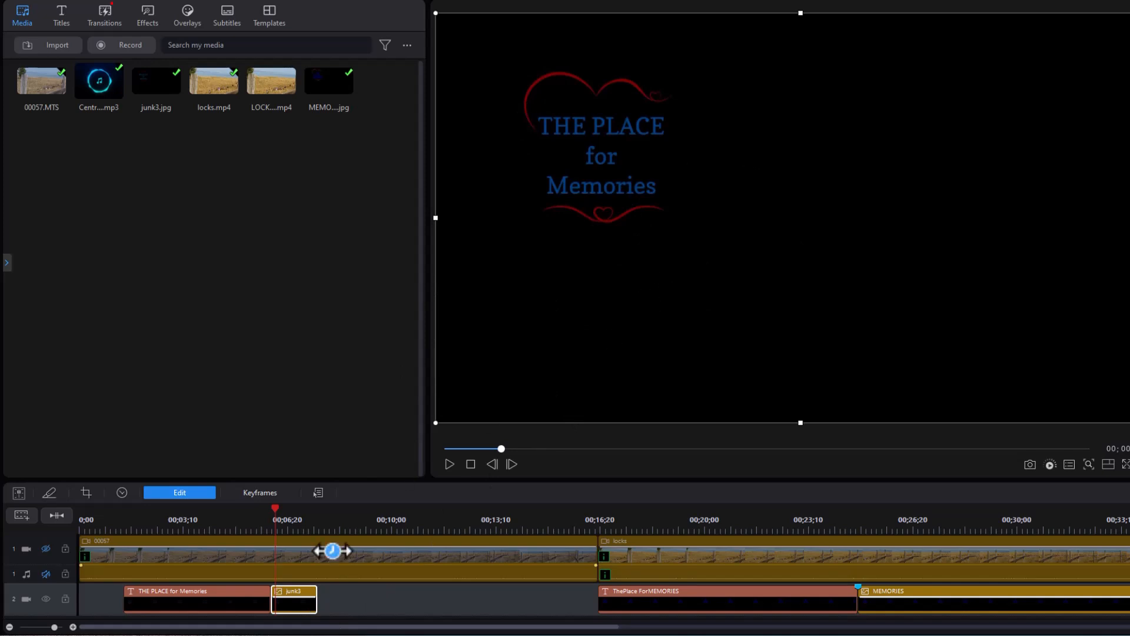
left_click(45, 550)
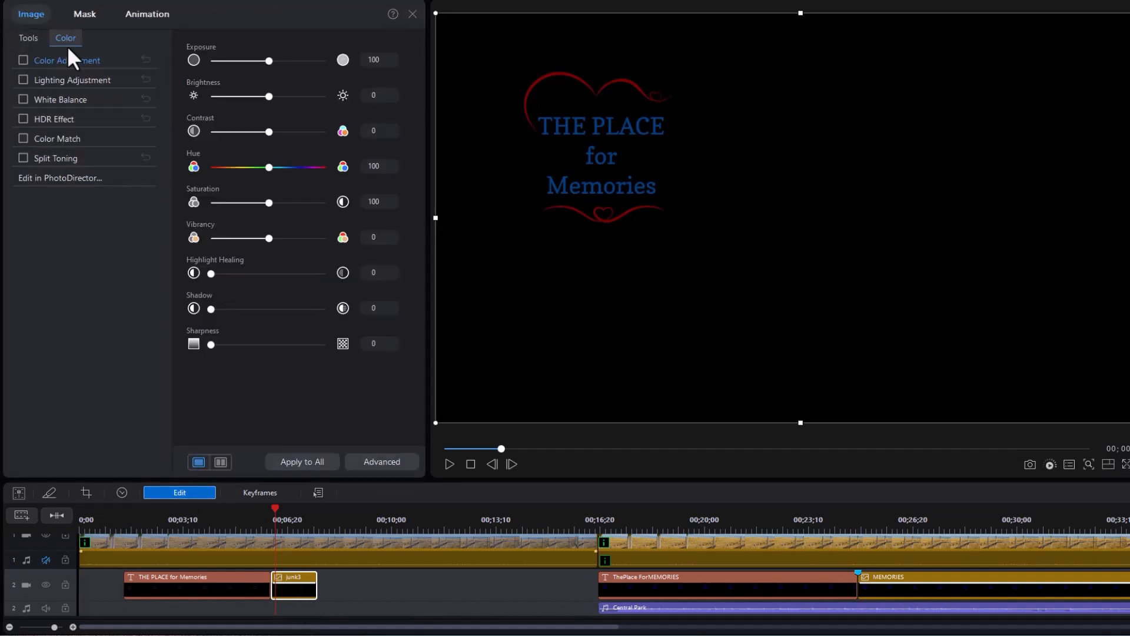
Switch the junk3 clip's panel from Color adjustments to the Tools tab with AI Background Remover.
left_click(23, 36)
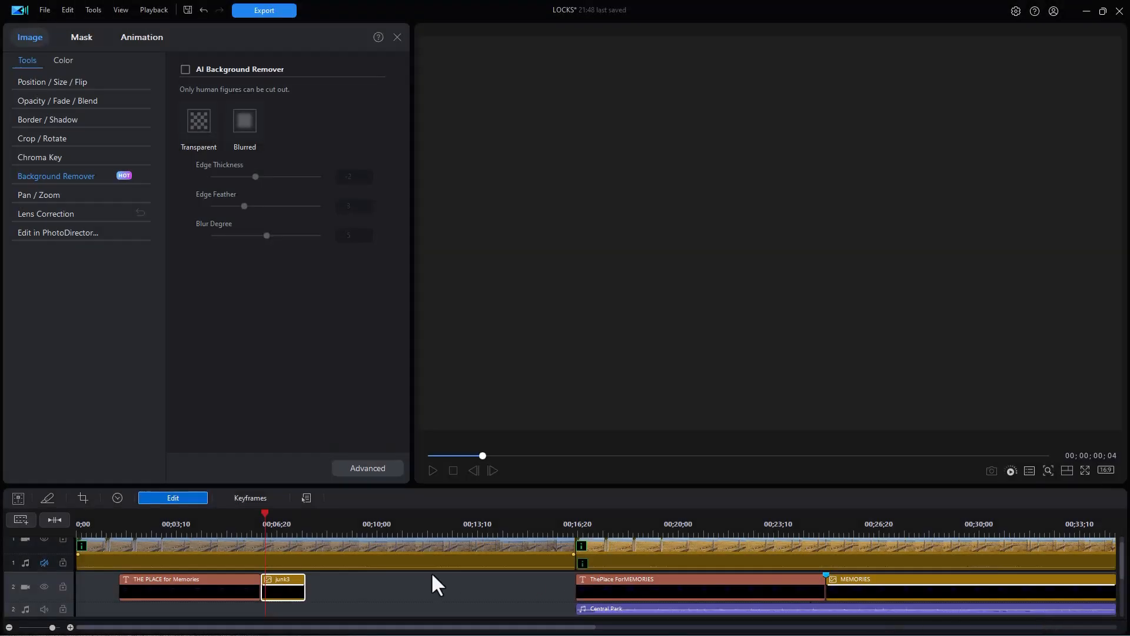
Stretch junk3's right edge to the ThePlace ForMEMORIES clip using Trim Only.
left_click(282, 586)
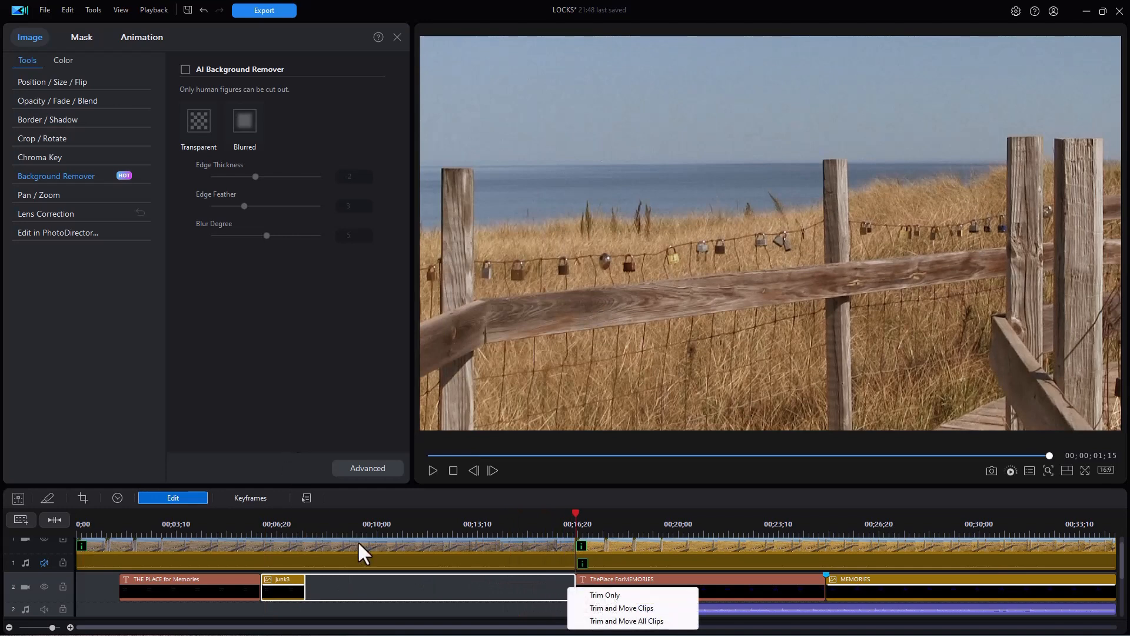
left_click(605, 594)
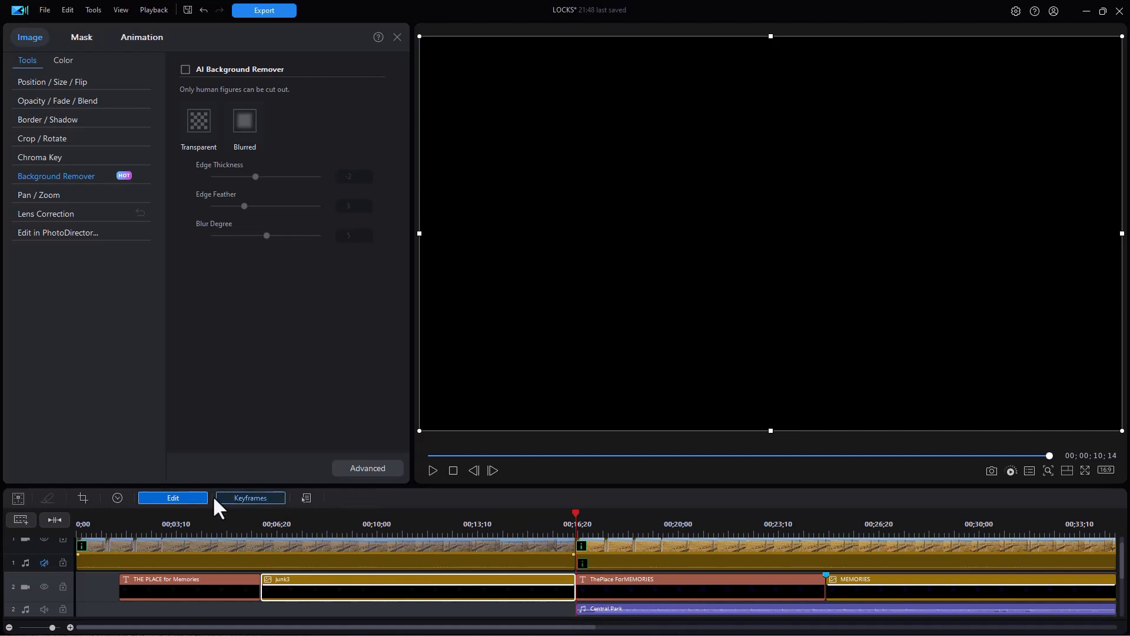
mouse_move(179, 504)
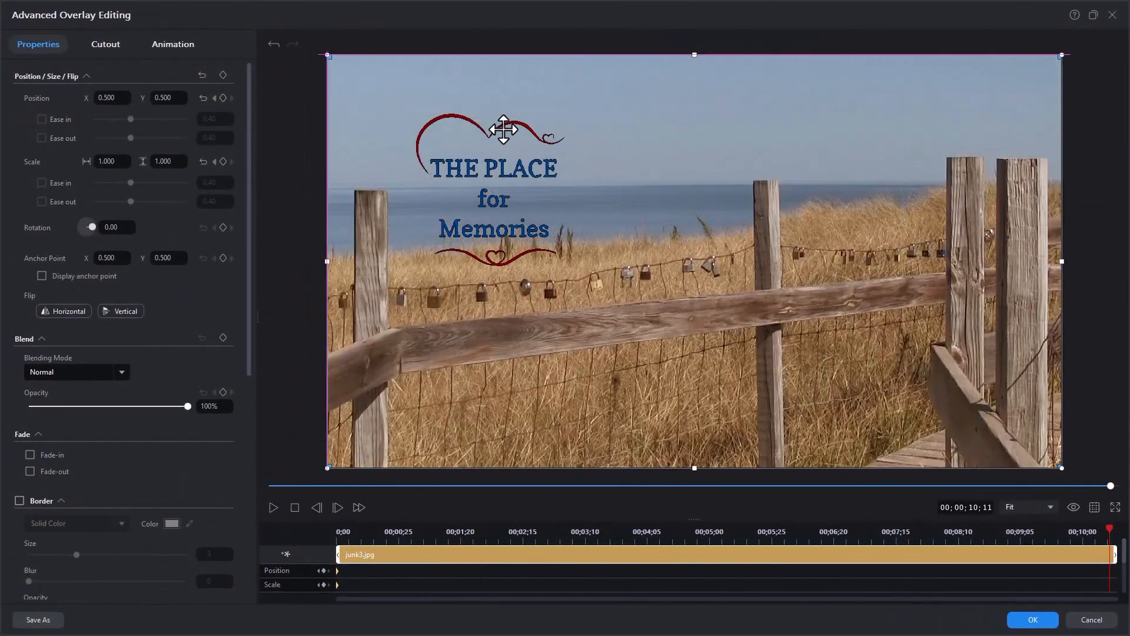
Keyframe the heart title to end smaller in the upper right over the fence and confirm with OK.
left_click_drag(504, 128, 977, 117)
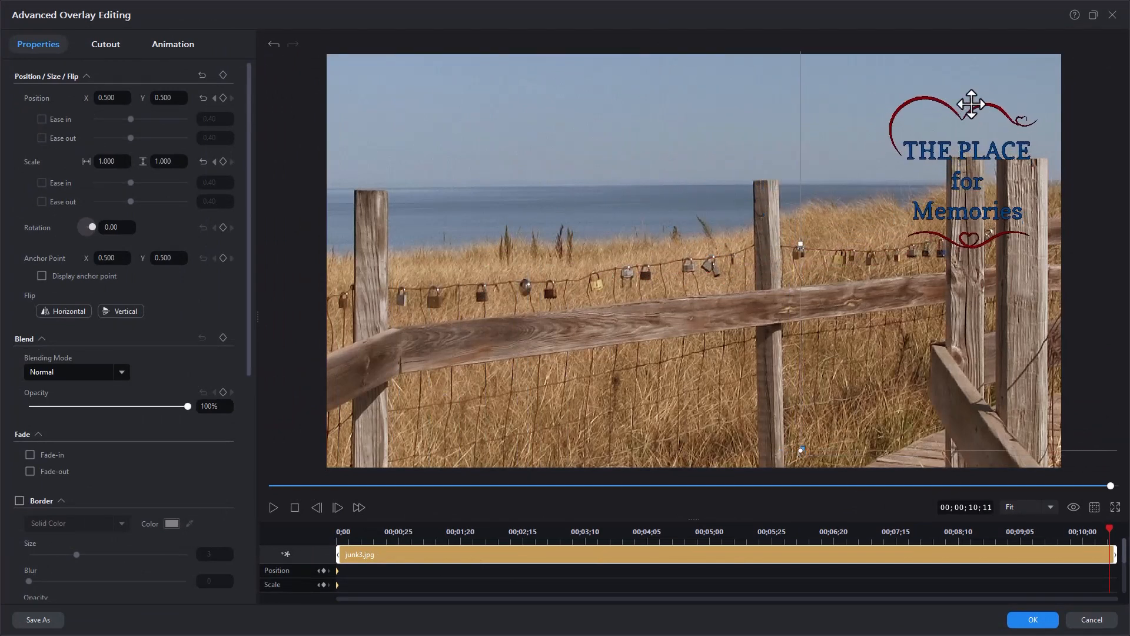
left_click_drag(971, 104, 806, 437)
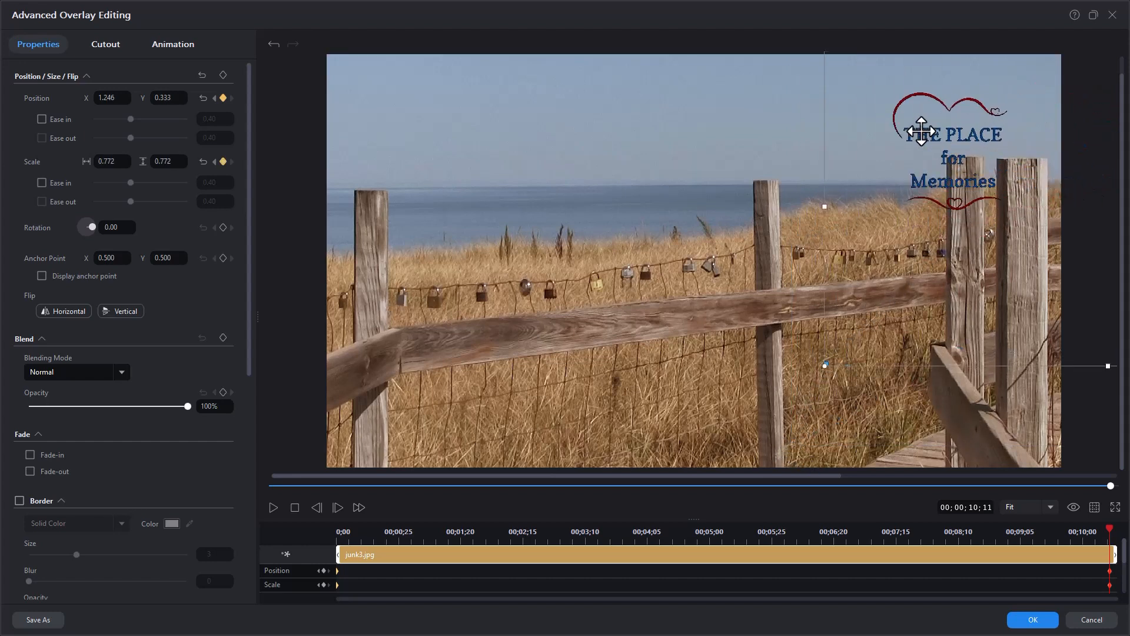
left_click_drag(923, 133, 862, 148)
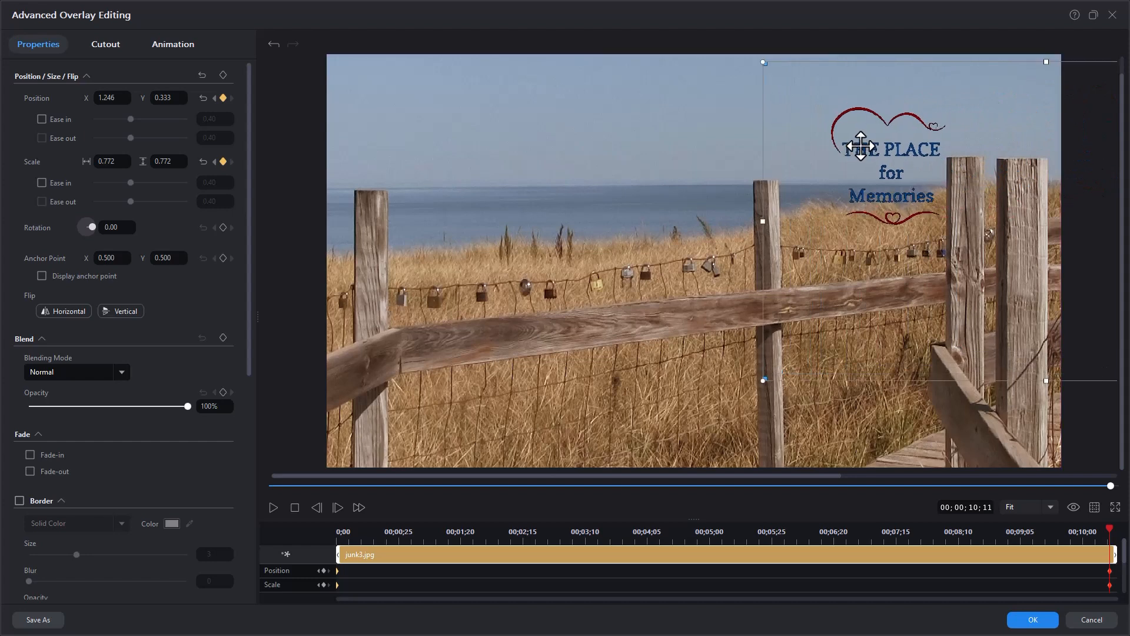
left_click_drag(859, 144, 866, 150)
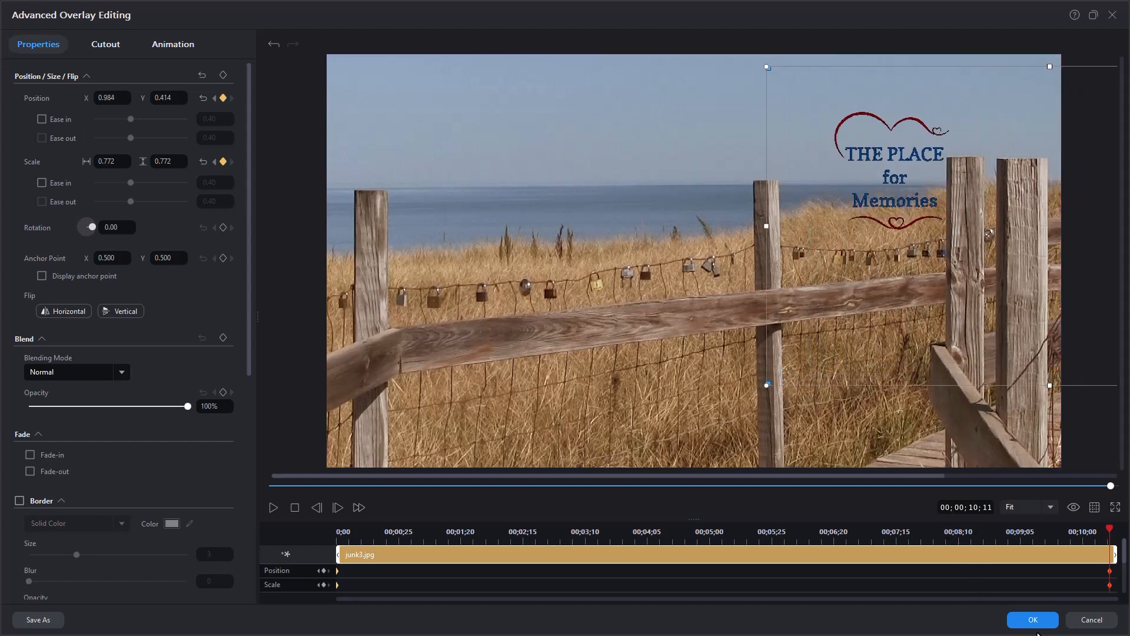
left_click(1032, 619)
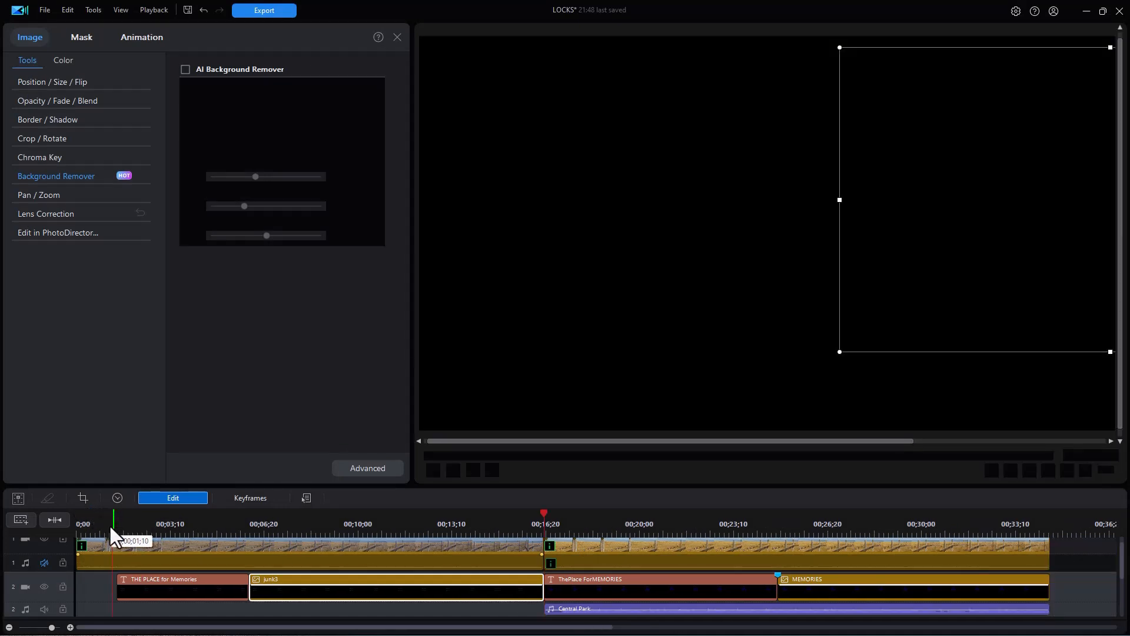
left_click(110, 523)
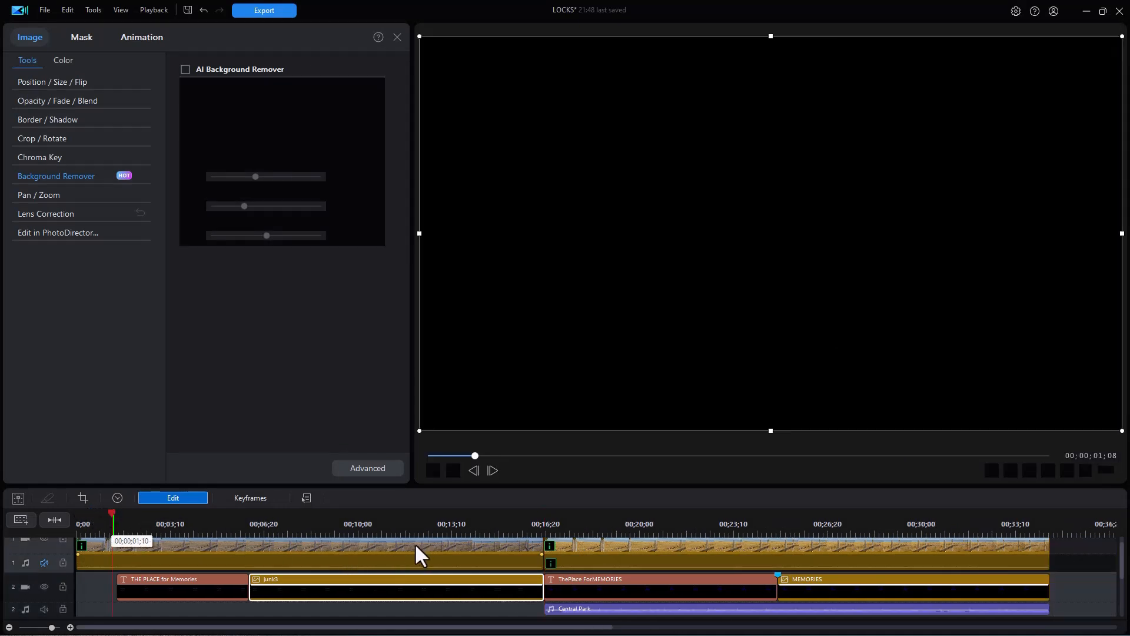
mouse_move(460, 509)
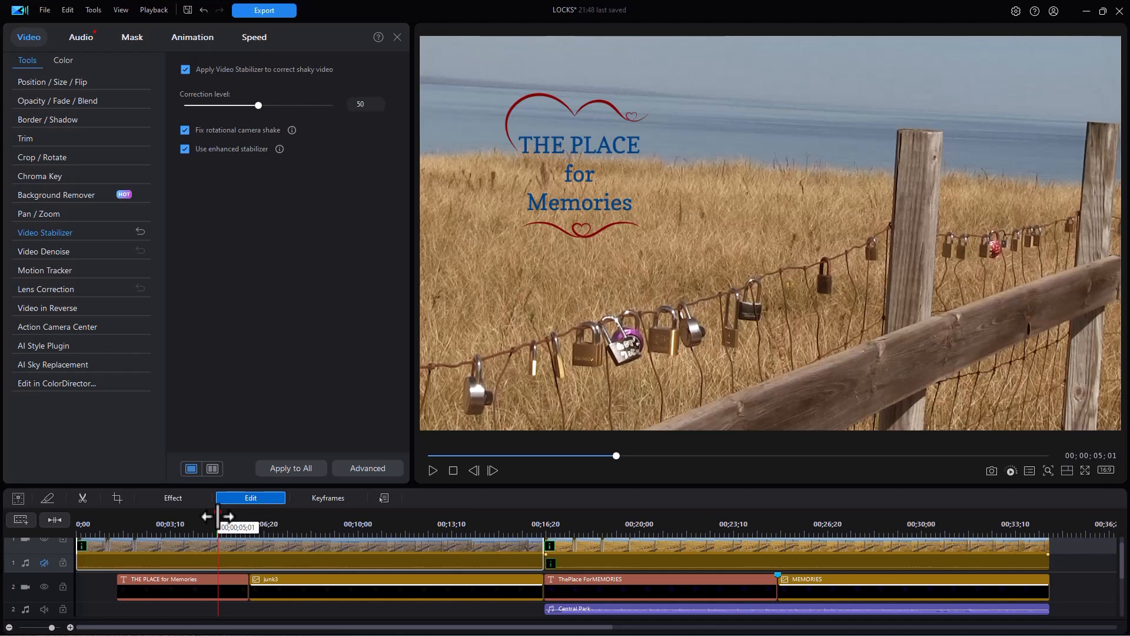
mouse_move(547, 509)
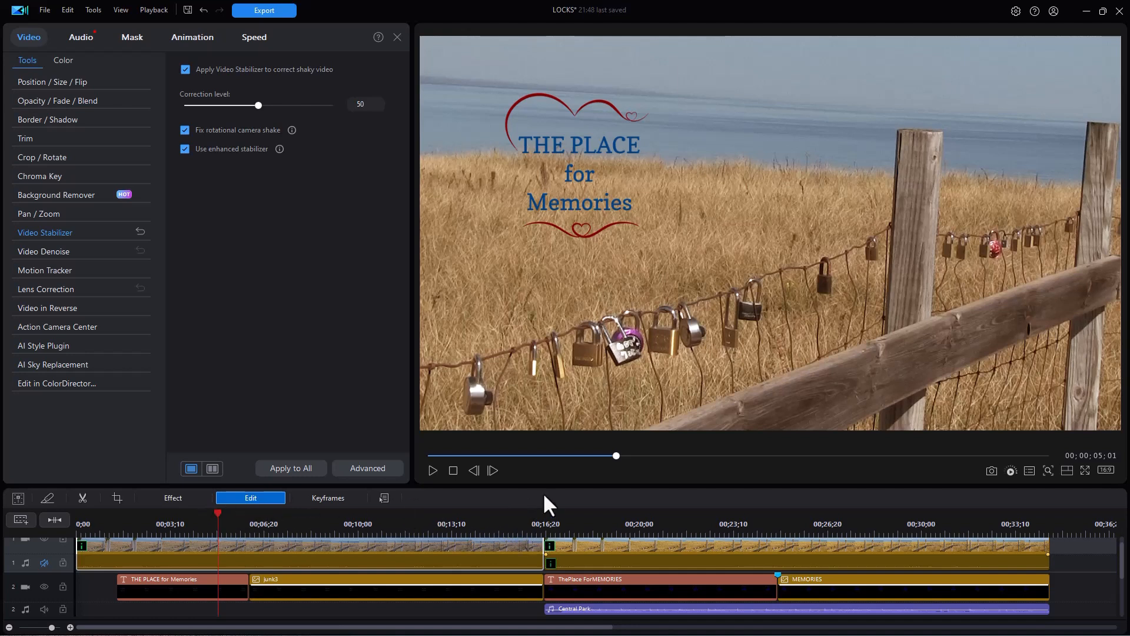